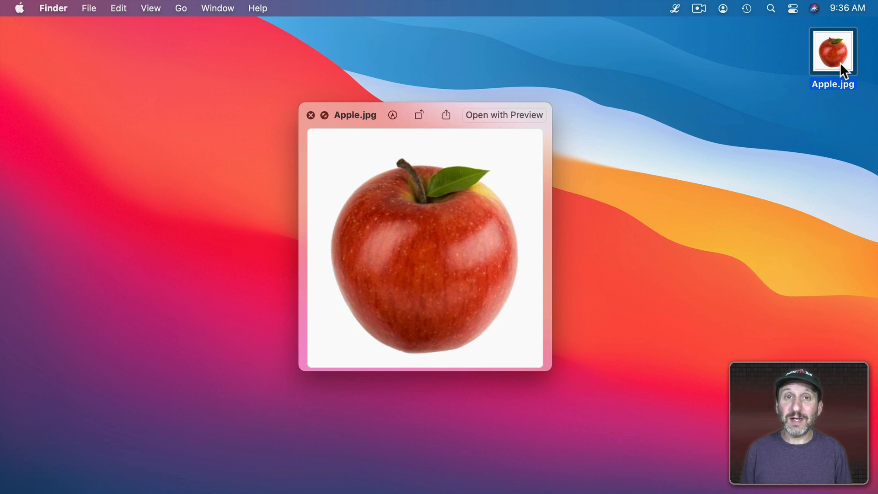
mouse_move(420, 145)
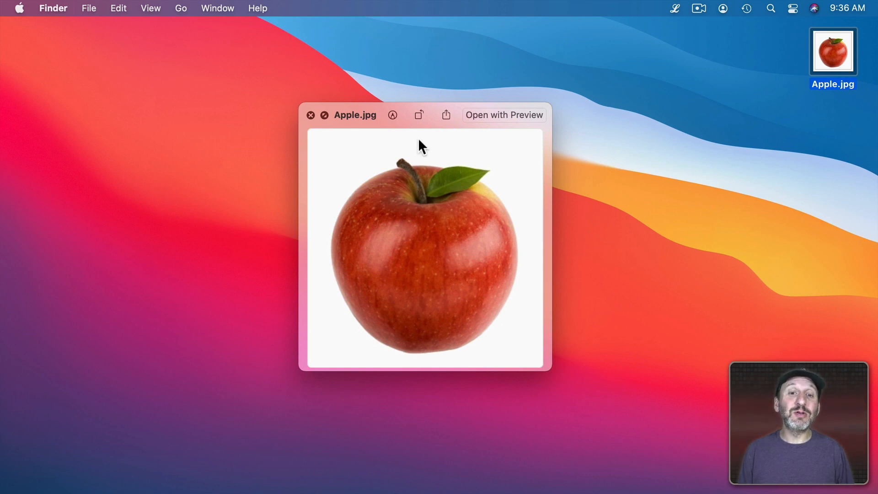
mouse_move(560, 251)
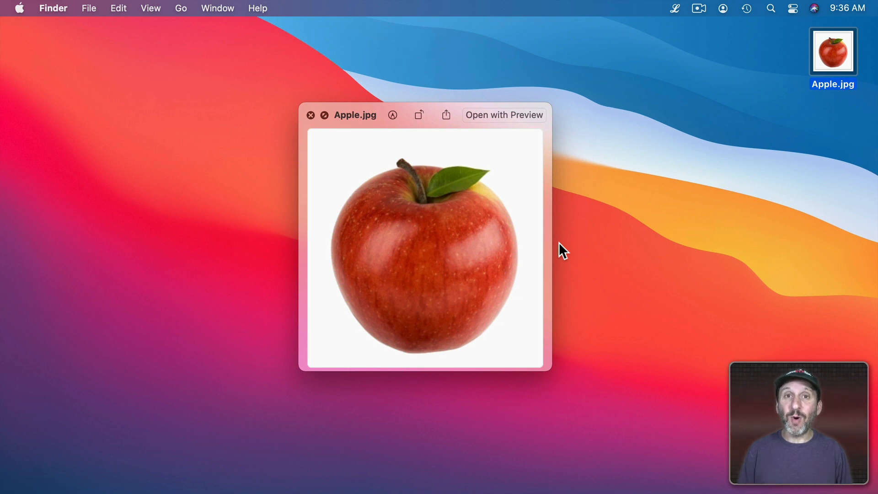
mouse_move(391, 183)
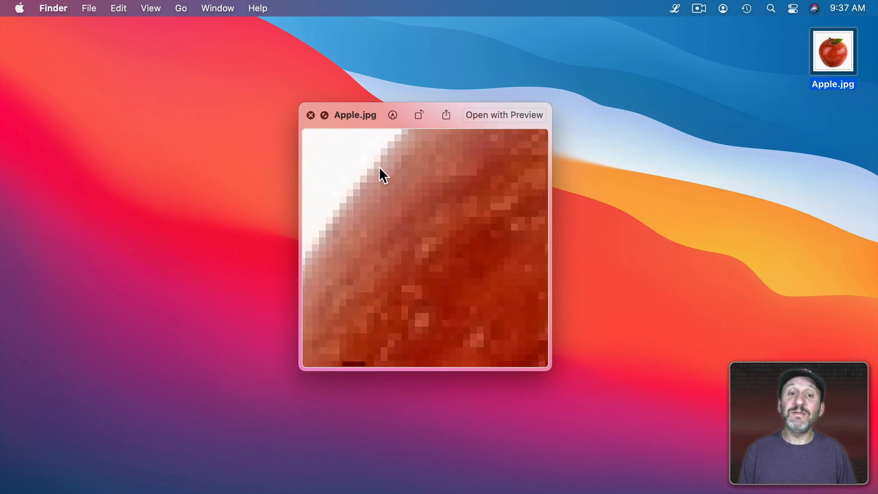
mouse_move(395, 196)
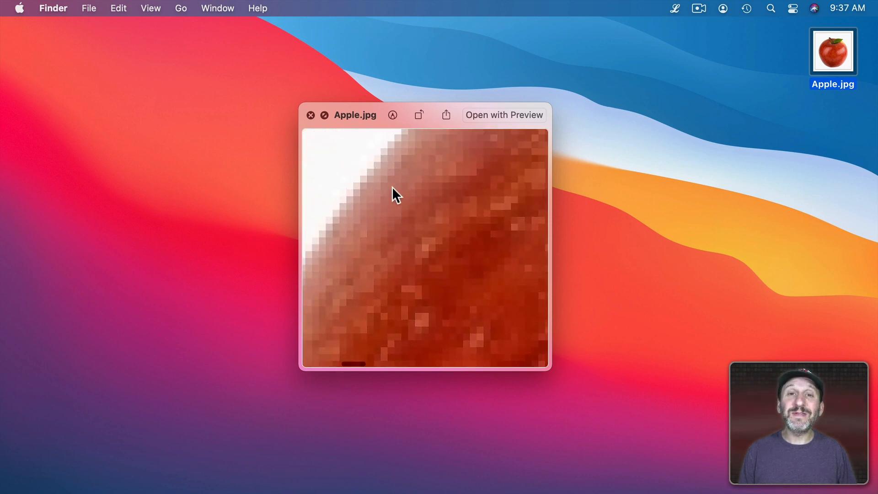
mouse_move(383, 210)
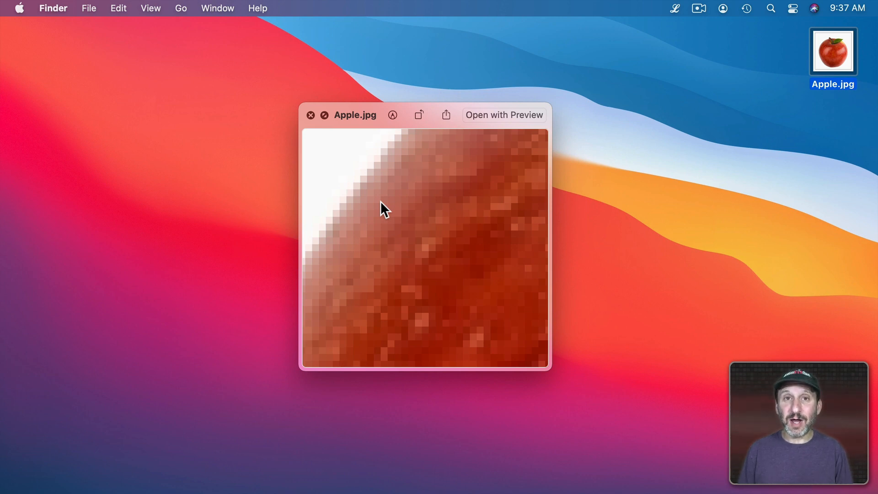
mouse_move(462, 256)
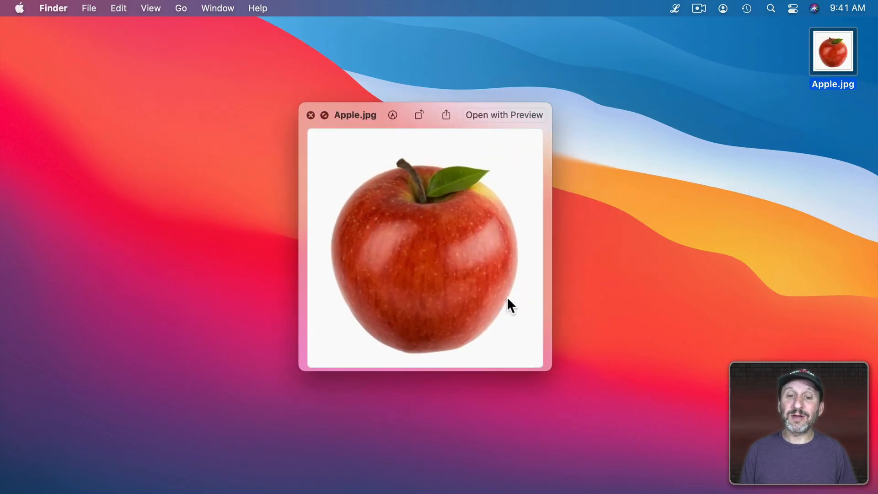
mouse_move(394, 135)
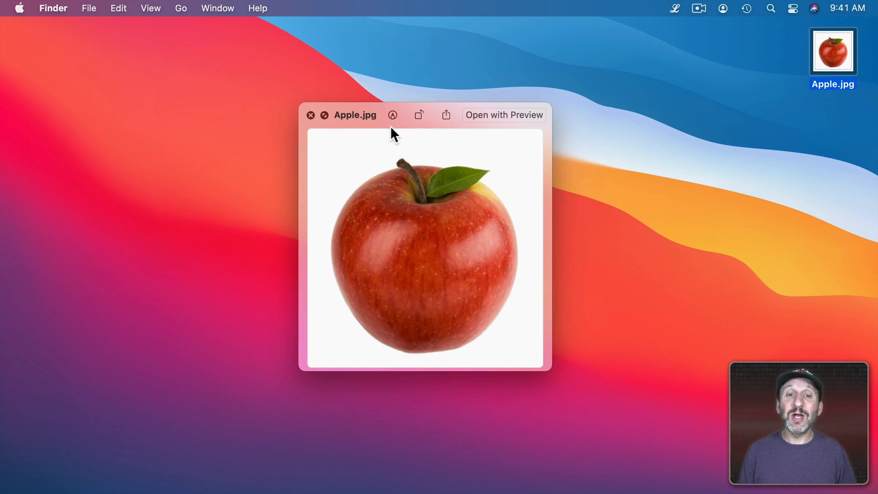
mouse_move(506, 371)
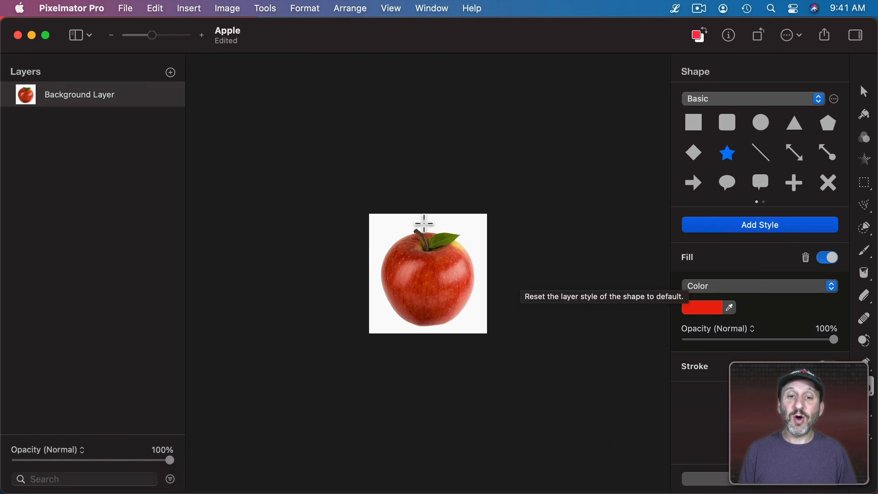
mouse_move(519, 251)
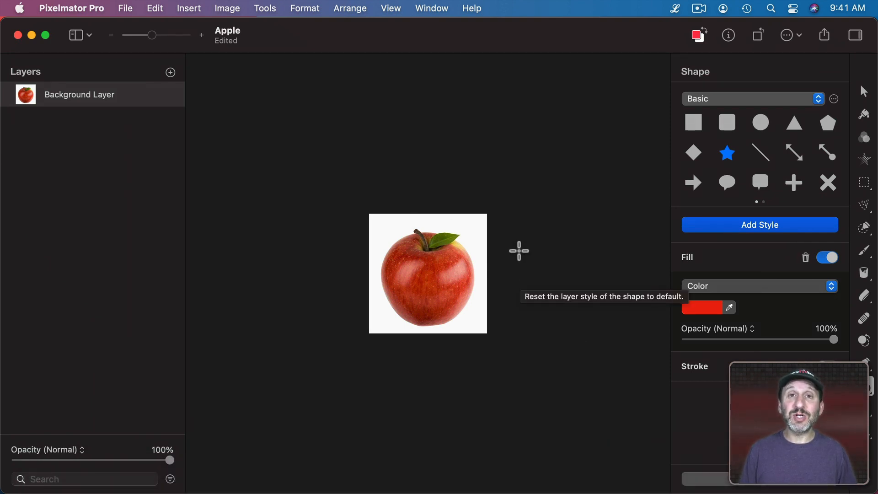
mouse_move(381, 228)
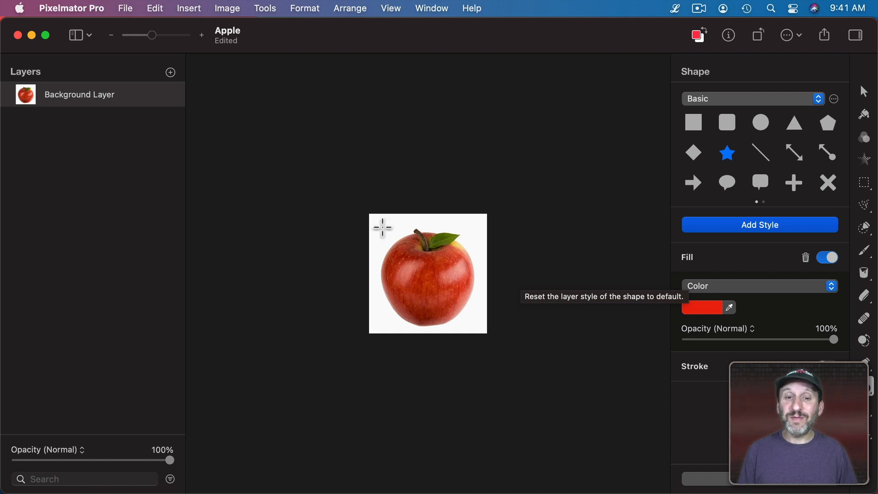
mouse_move(491, 245)
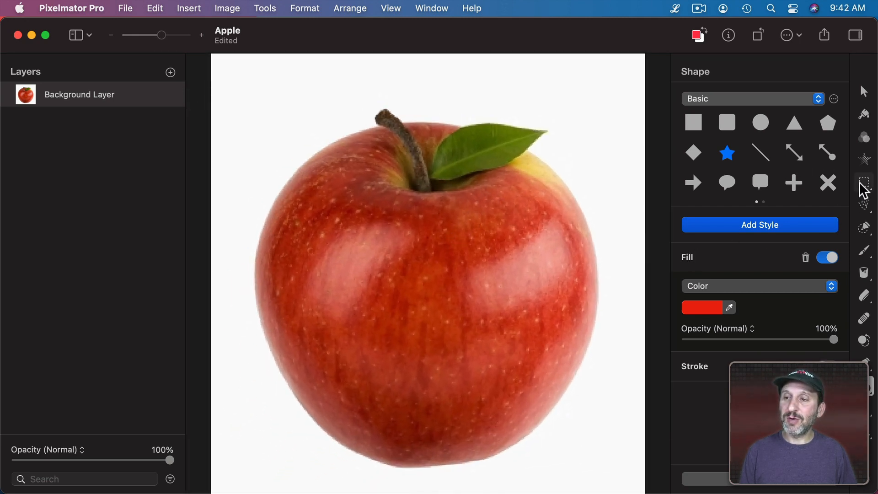
Select a small rectangle in the top-left corner with Rectangular Selection, then undo the test cut.
left_click(864, 182)
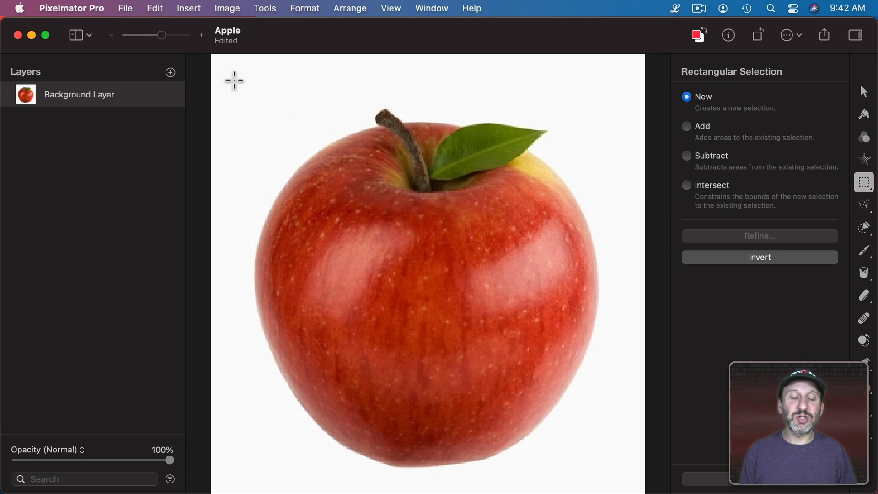
left_click_drag(234, 79, 308, 140)
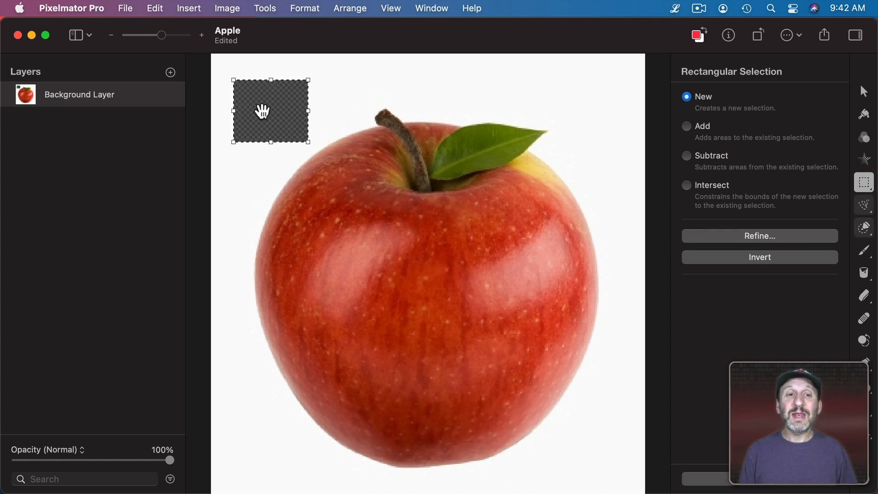
mouse_move(328, 99)
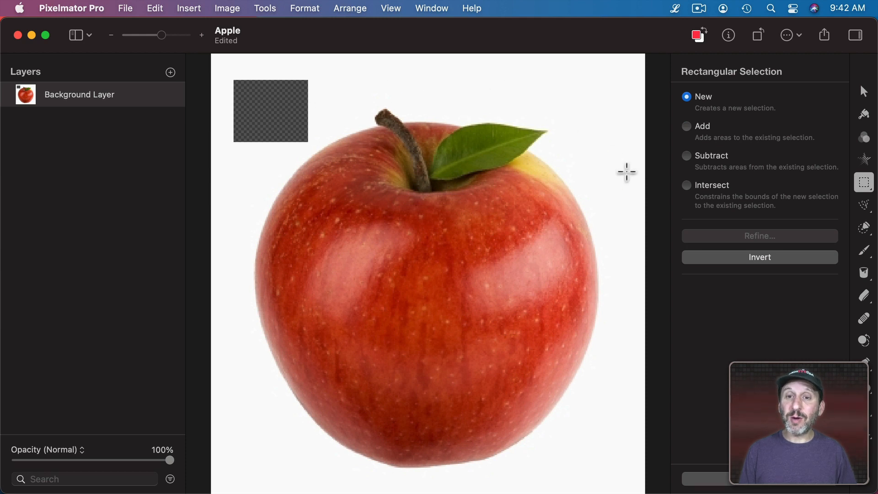
key("cmd+z")
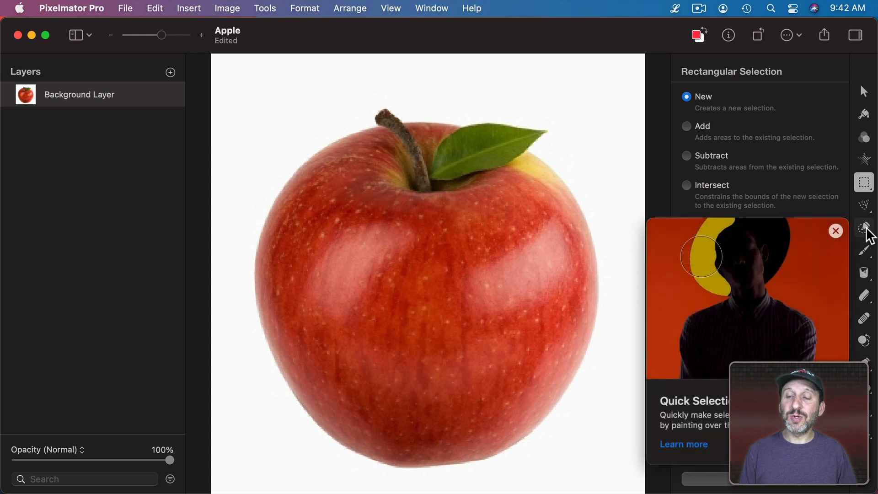
Quick-select the white background around the apple and bring up Refine Selection.
left_click(864, 225)
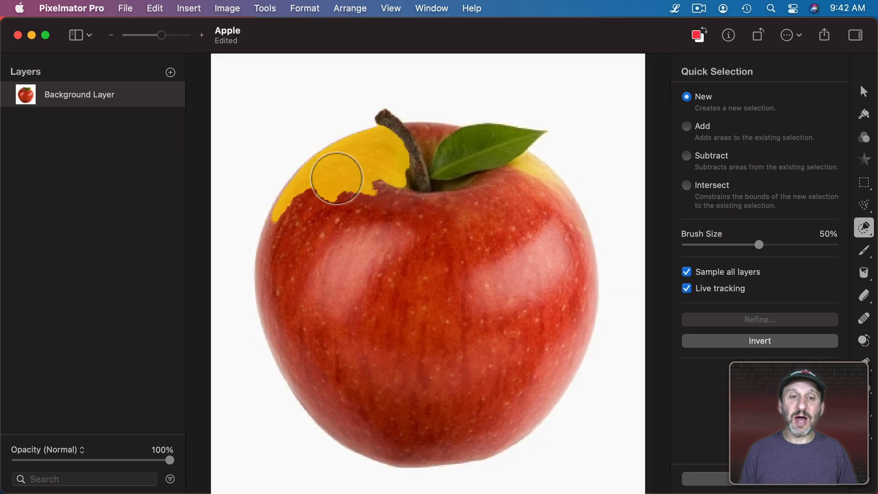
left_click_drag(336, 178, 361, 246)
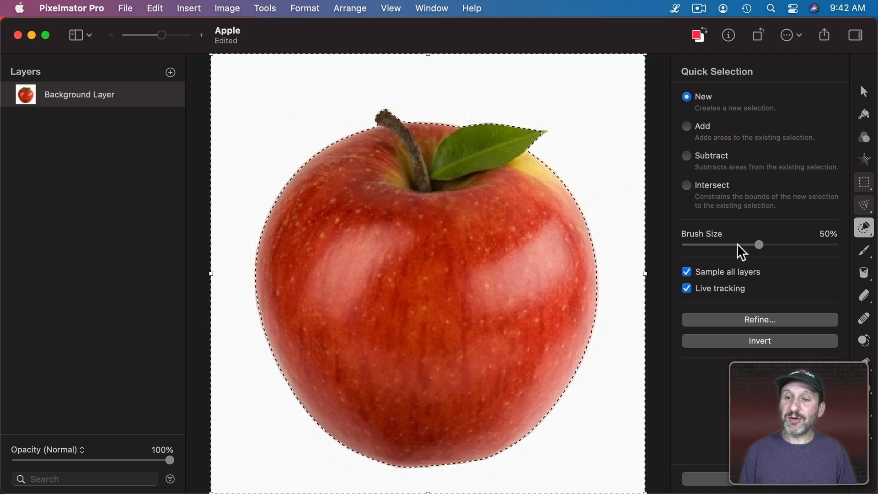
left_click(759, 319)
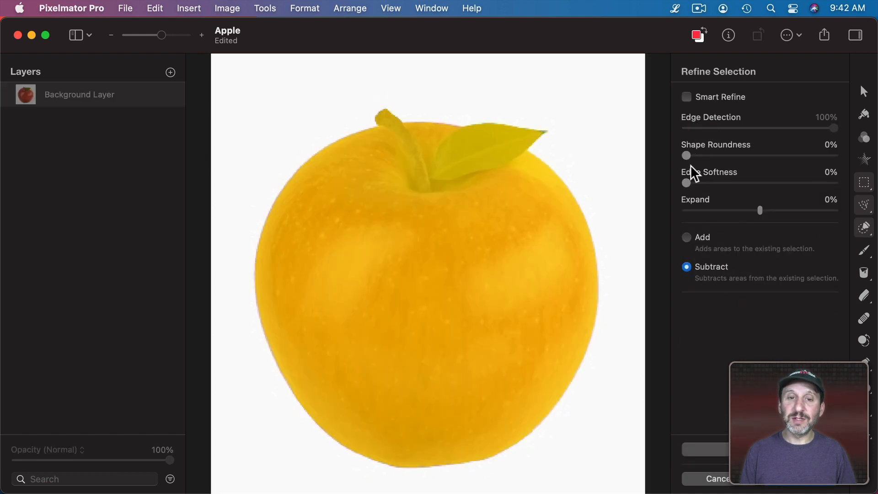
Shrink the selection edge slightly and adjust Edge Softness to refine the cutout.
left_click_drag(760, 210, 757, 210)
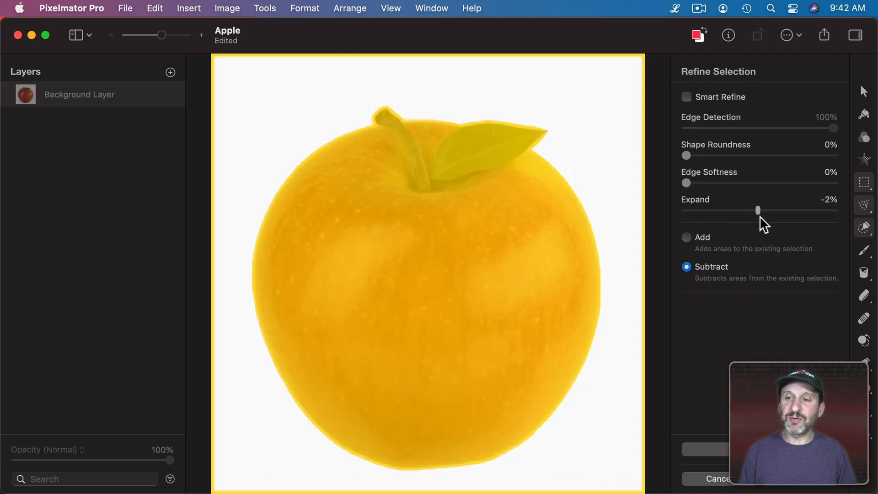
left_click_drag(686, 183, 730, 183)
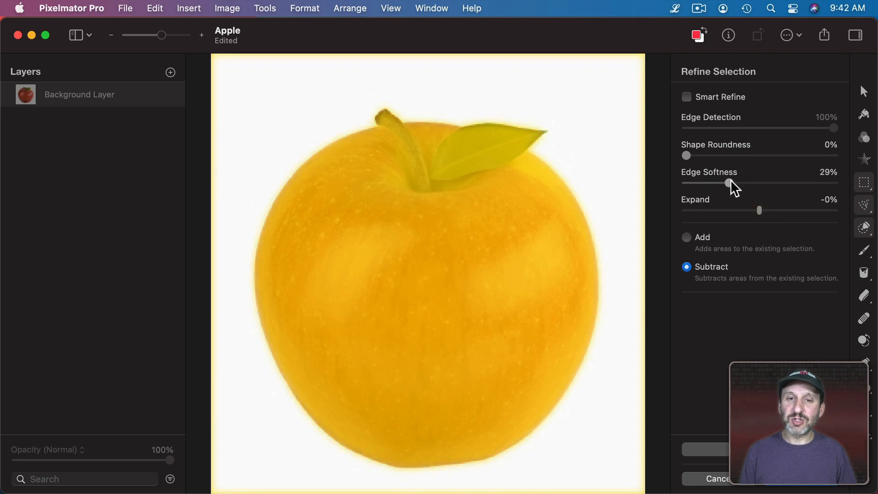
left_click_drag(727, 183, 695, 183)
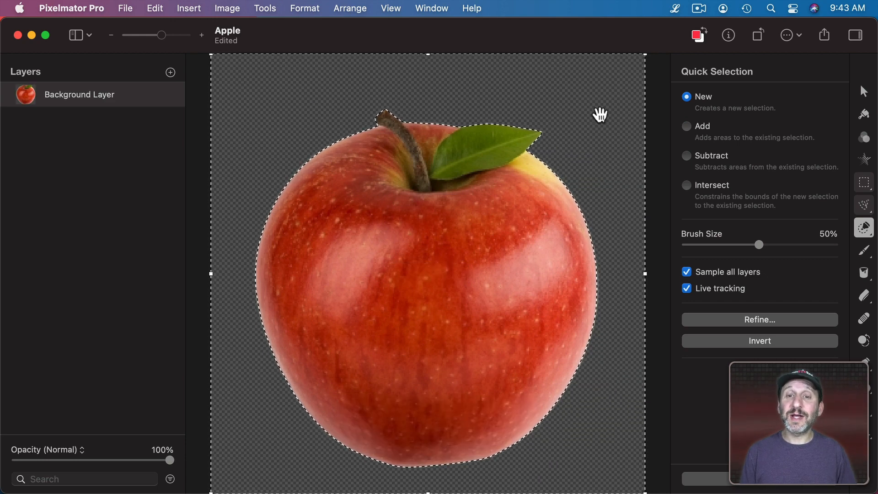
mouse_move(277, 233)
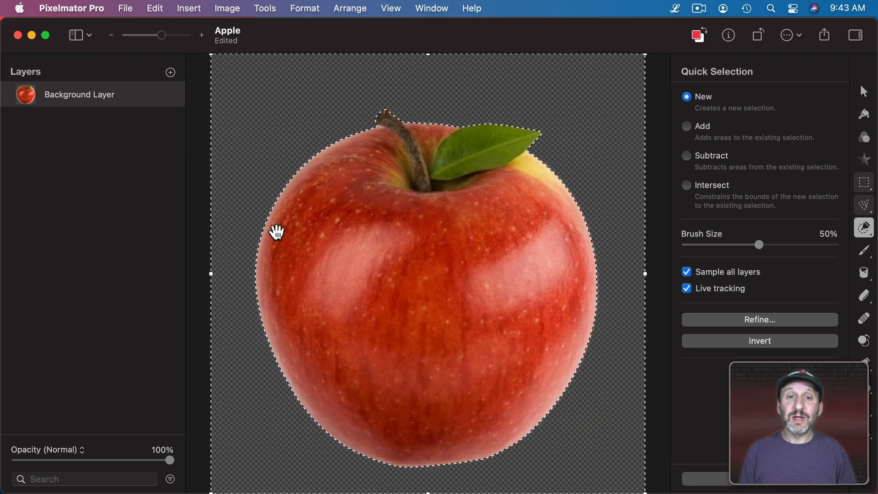
mouse_move(132, 5)
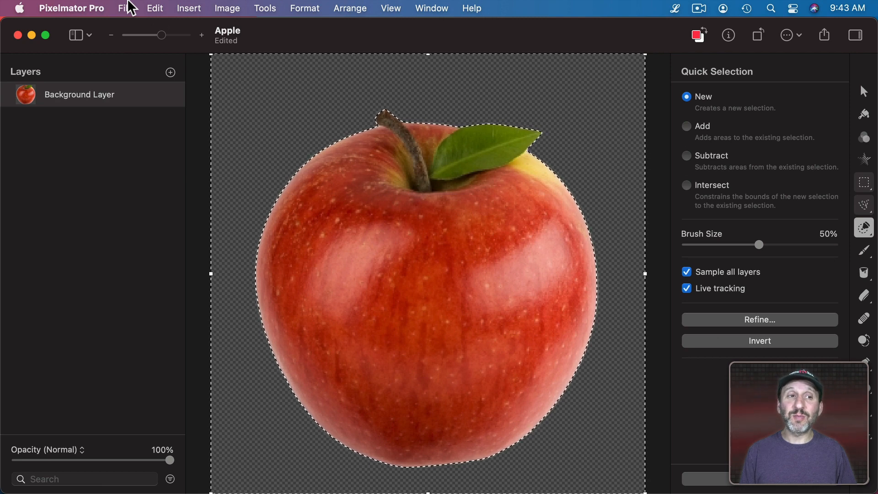
Export the cutout via File > Export as PNG named Apple.png to the Desktop.
left_click(127, 7)
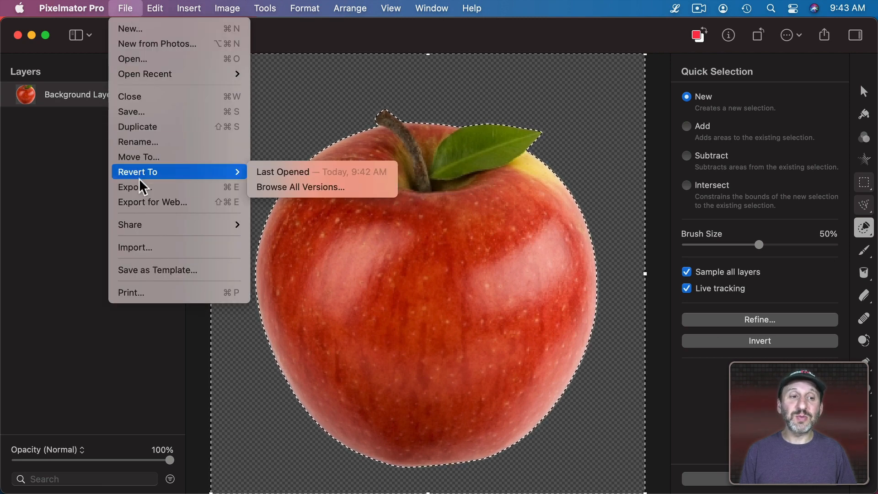
left_click(132, 187)
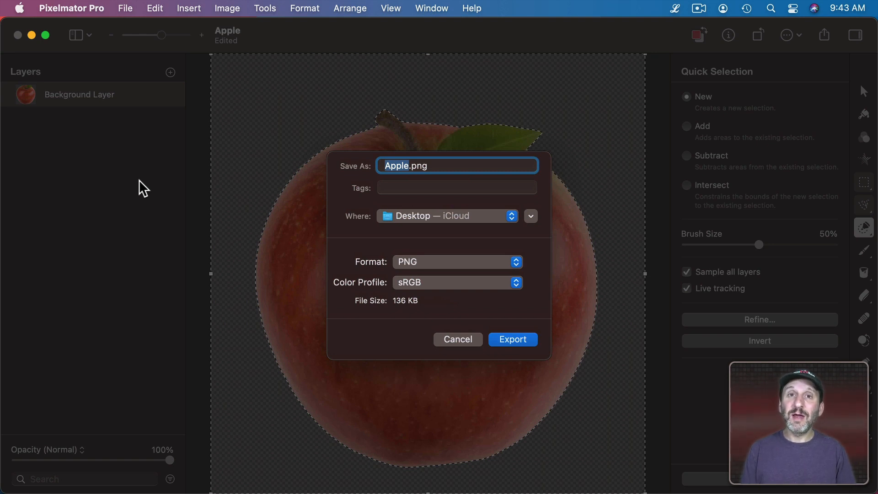
left_click(457, 262)
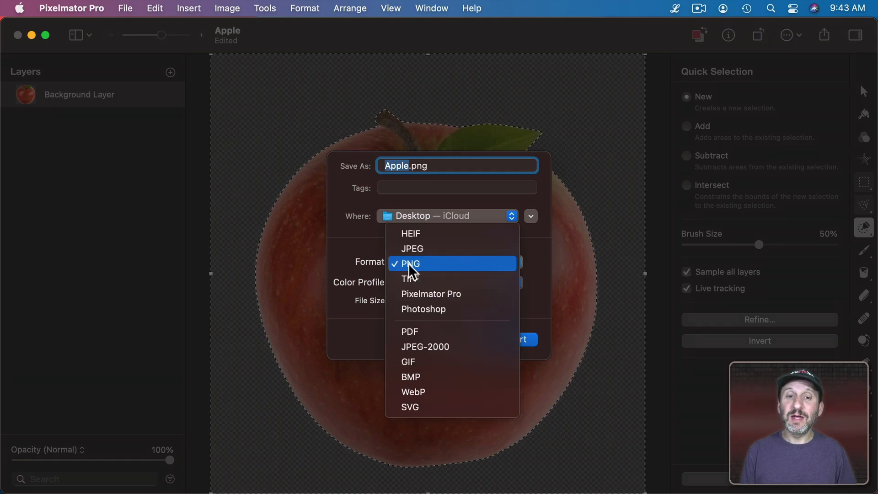
left_click(409, 263)
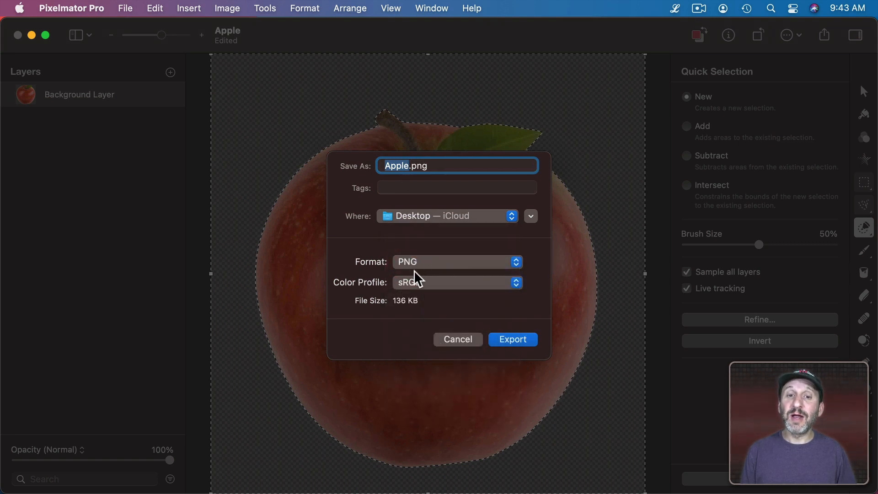
left_click(512, 339)
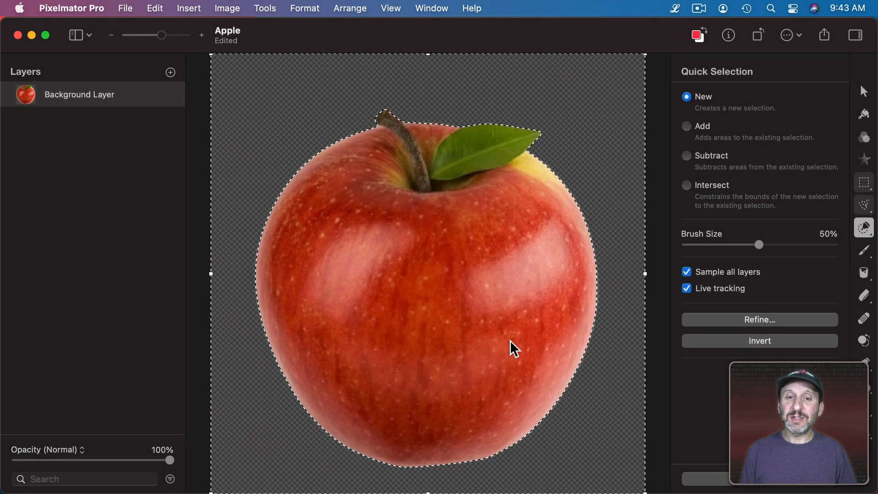
Hide Pixelmator Pro and select Apple.png on the desktop for Quick Look preview.
key("Cmd+H")
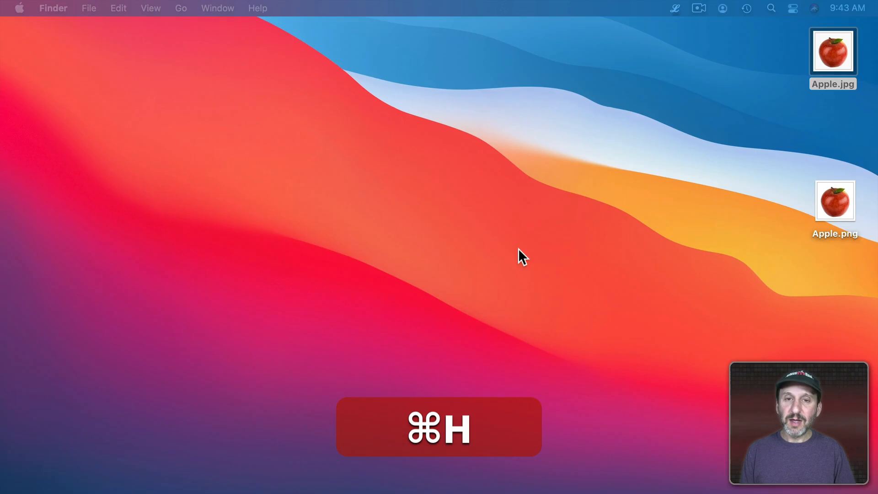
left_click(833, 52)
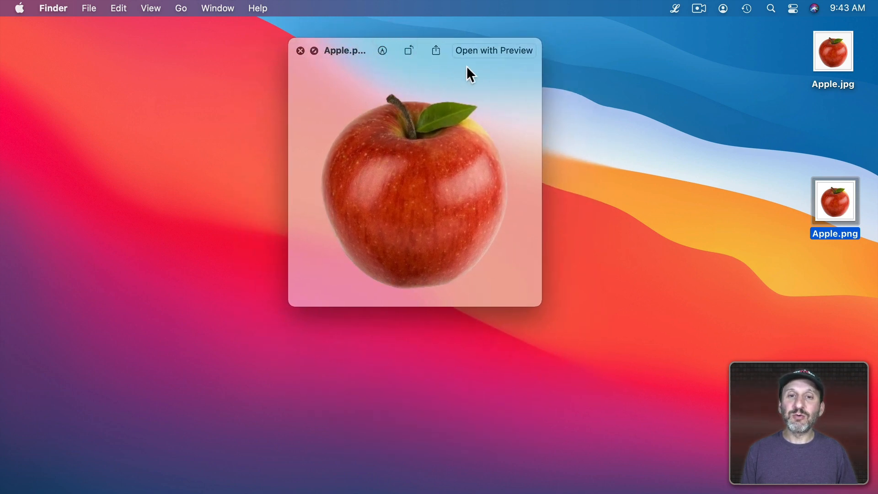
mouse_move(314, 214)
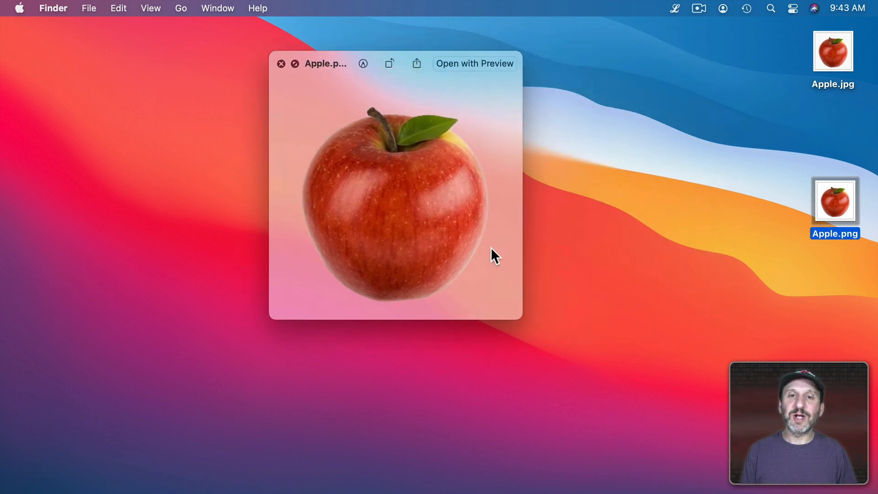
mouse_move(347, 73)
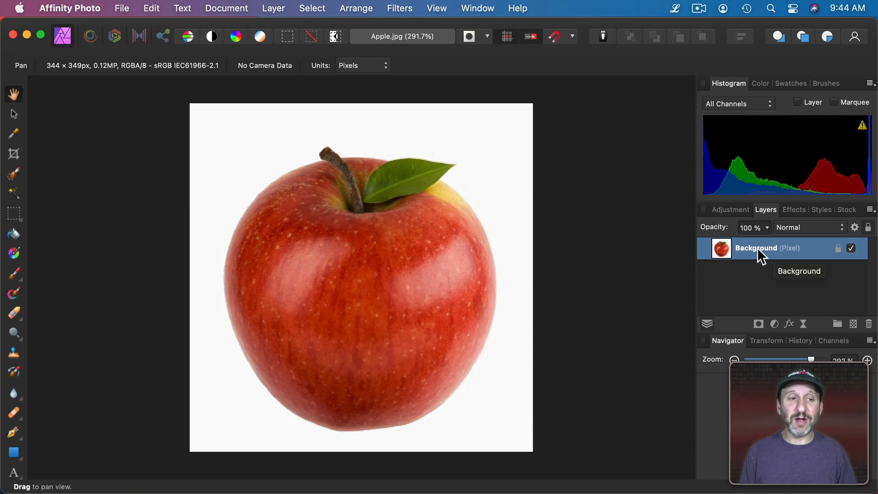
Select the Background layer of Apple.jpg and switch to the Flood Select tool.
left_click(13, 214)
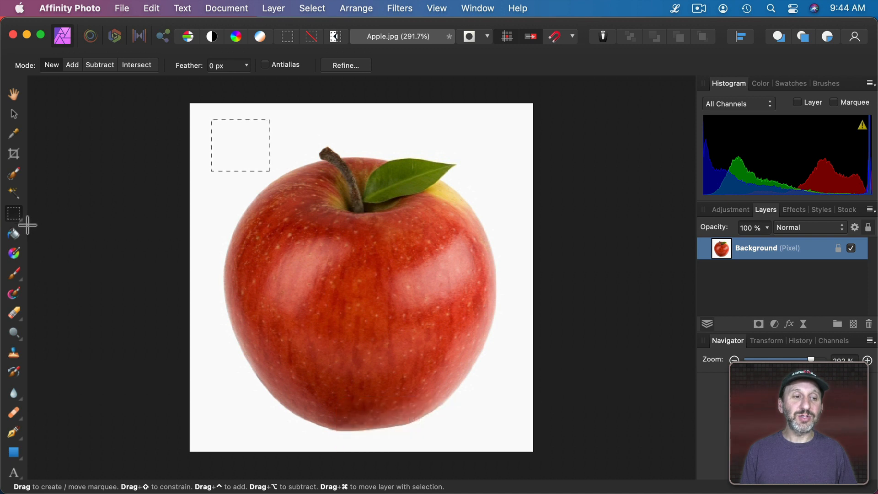
left_click(13, 193)
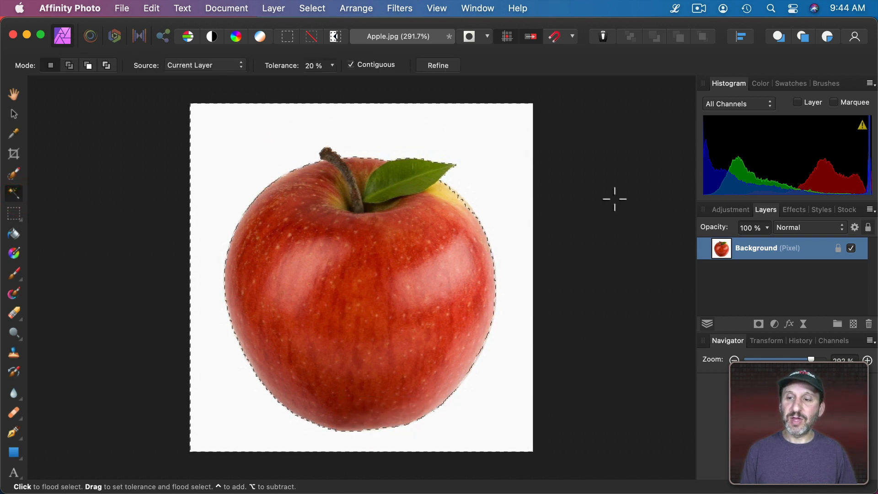
Flood-select the white area and delete it, leaving the apple on transparency.
left_click(437, 65)
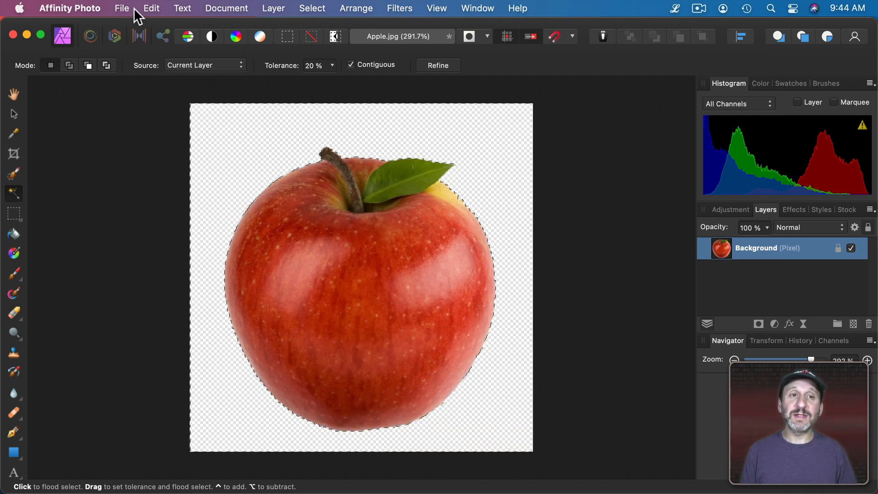
Export the cutout via File > Export as Apple2.png, then hide Affinity Photo.
left_click(121, 8)
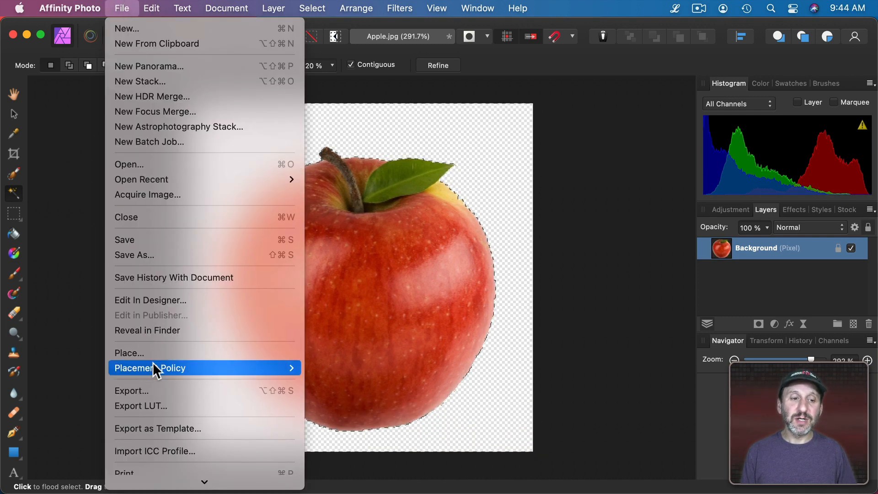
left_click(131, 390)
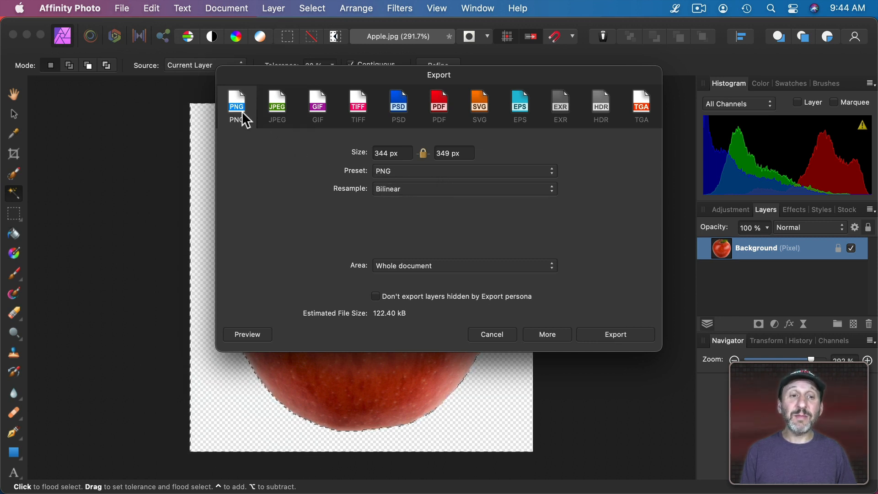
mouse_move(378, 227)
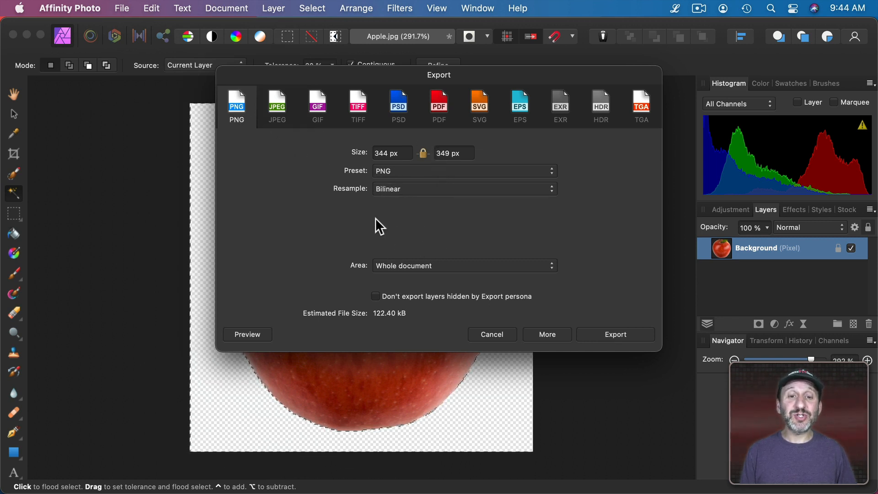
mouse_move(404, 232)
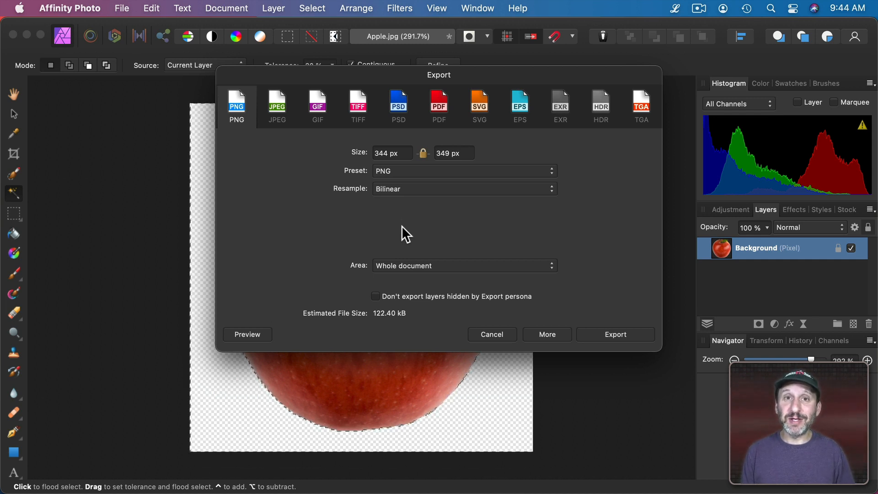
mouse_move(386, 281)
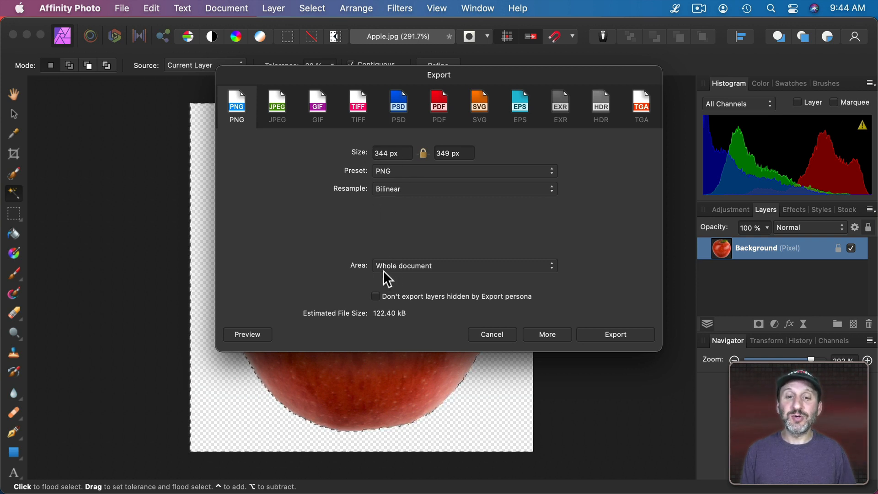
mouse_move(462, 226)
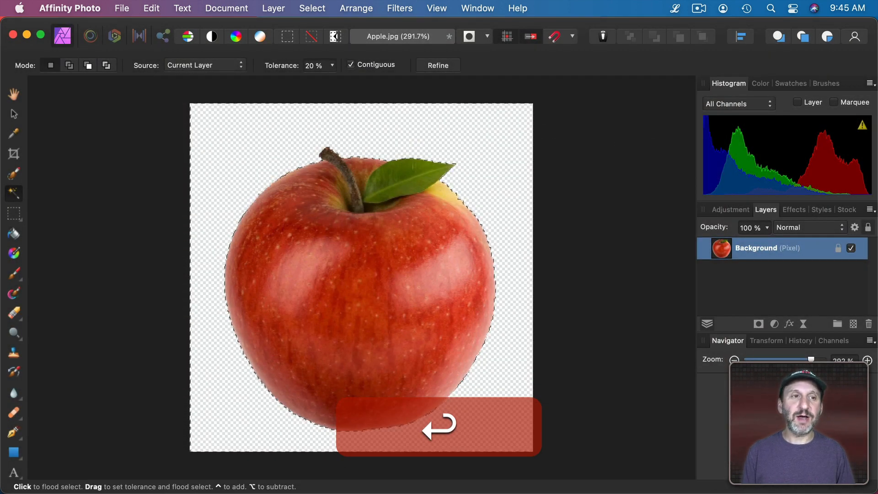
key("cmd+h")
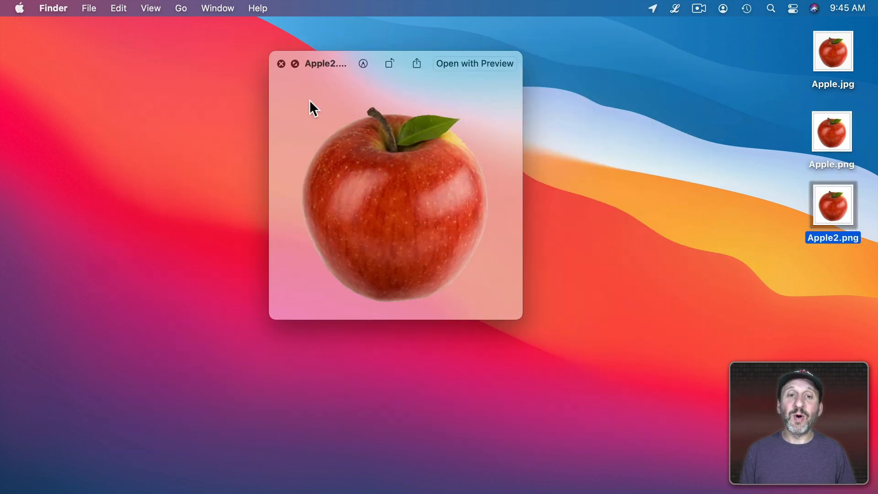
mouse_move(469, 125)
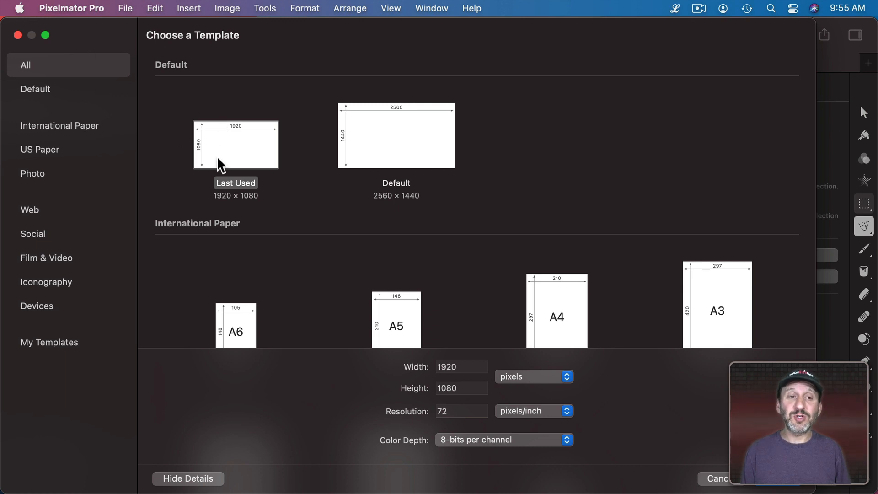
Start a 1920 × 1080 image from the Last Used template and add text 'Hello!' beside the red star.
double_click(235, 145)
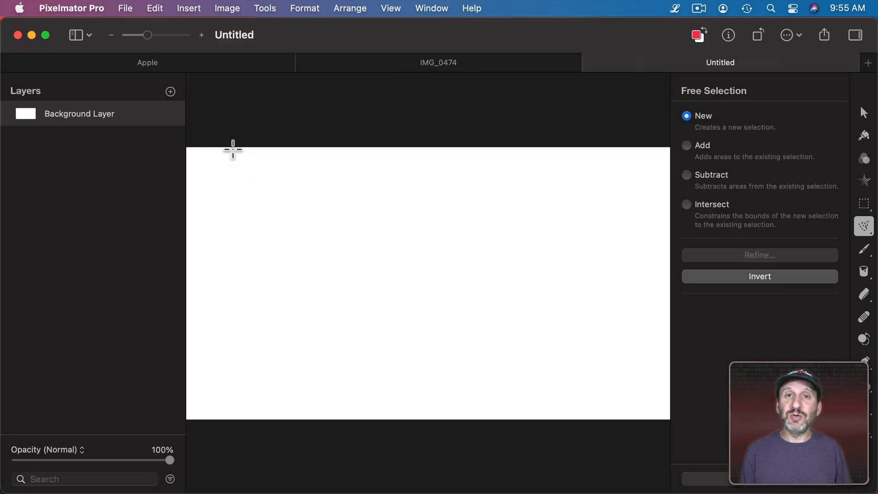
mouse_move(283, 200)
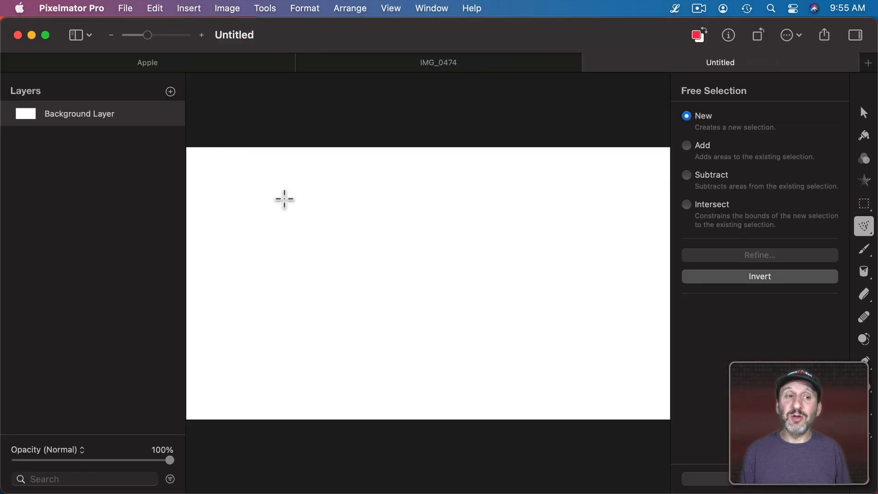
mouse_move(251, 193)
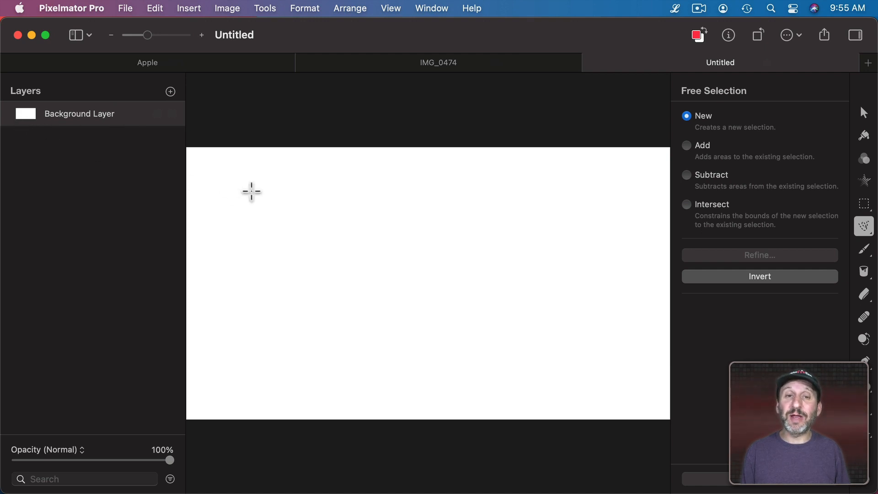
mouse_move(288, 180)
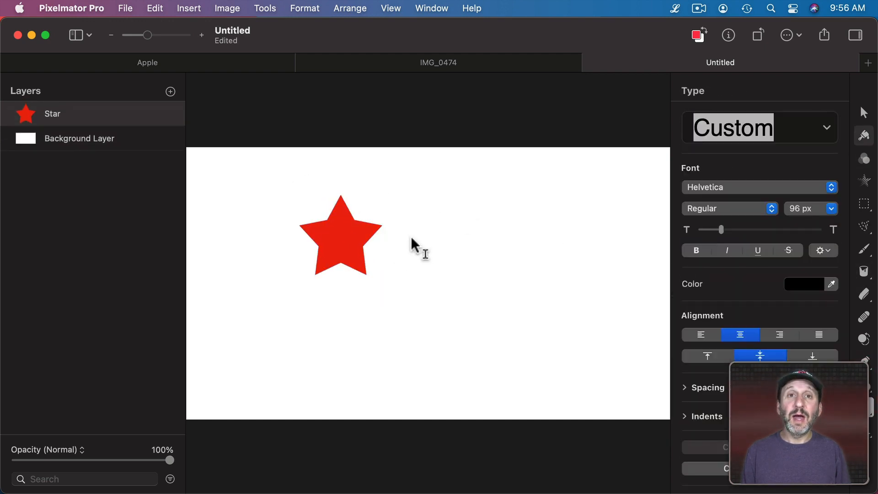
left_click(413, 244)
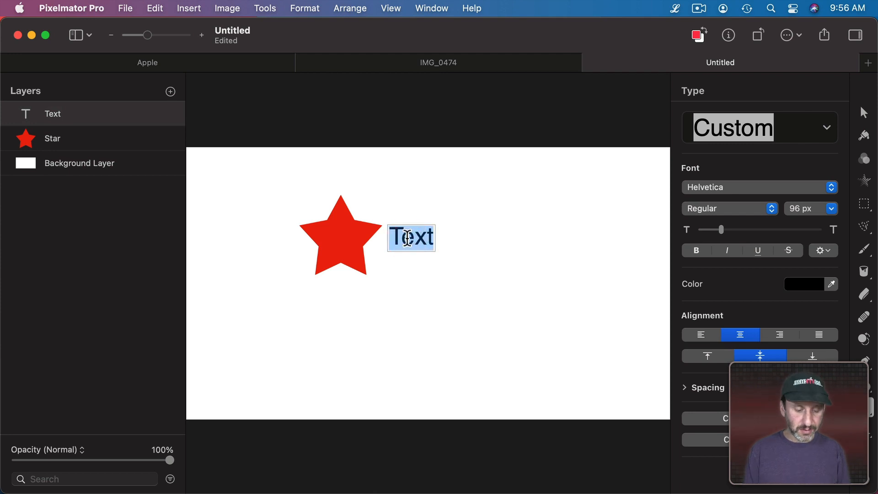
type("Hello!")
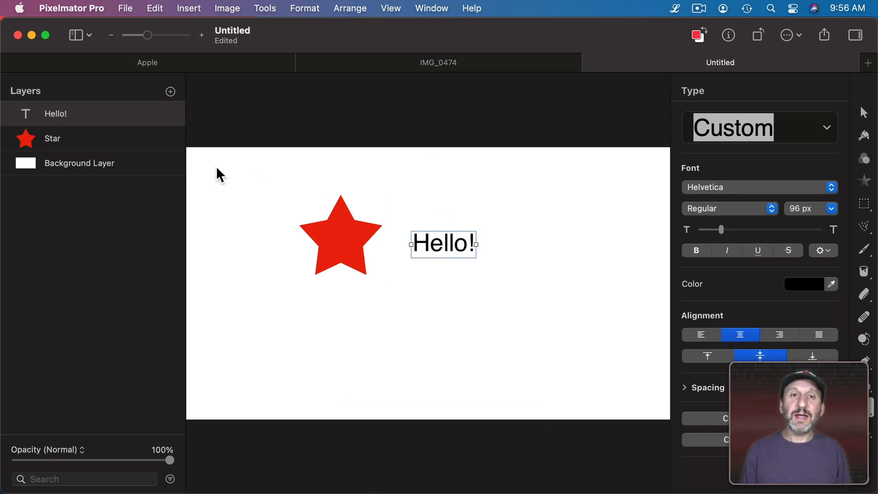
mouse_move(82, 119)
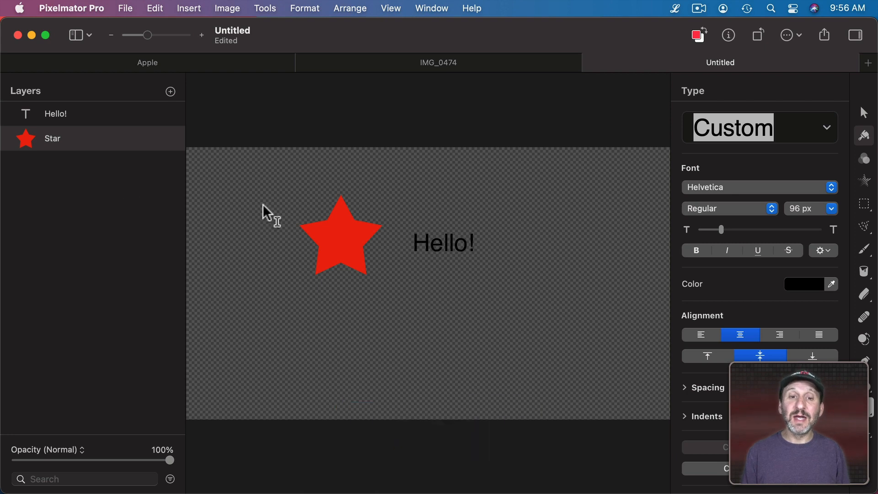
mouse_move(449, 260)
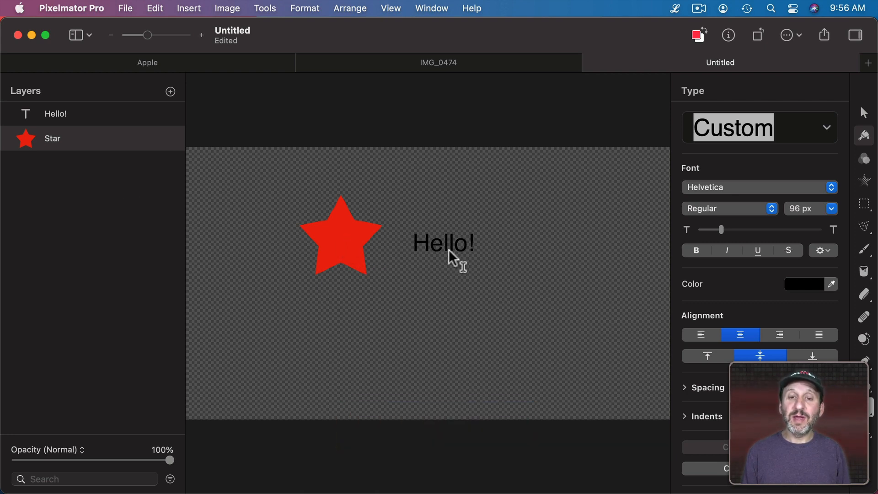
mouse_move(600, 274)
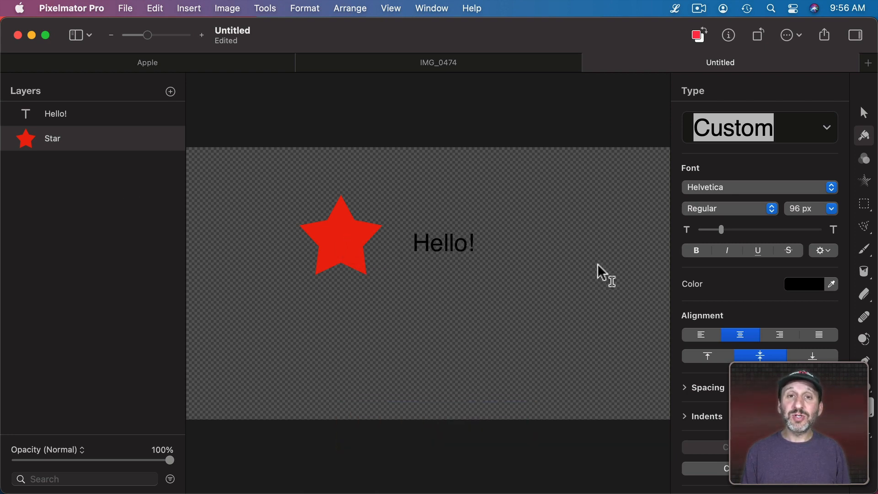
mouse_move(163, 18)
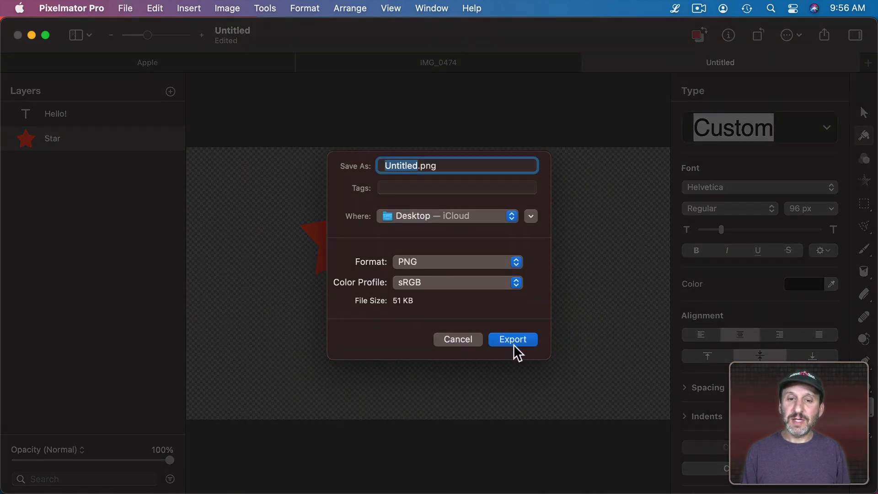
Export the star-and-Hello! design as Untitled.png to the Desktop.
left_click(512, 339)
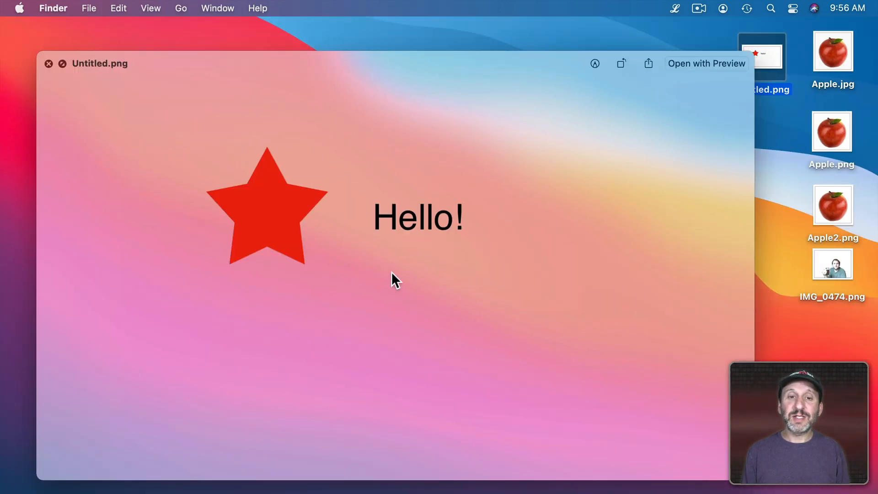
mouse_move(337, 295)
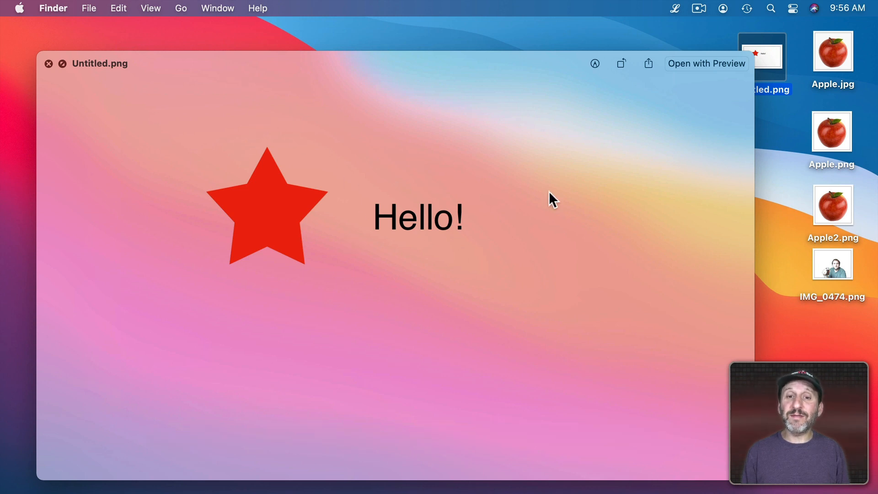
mouse_move(384, 225)
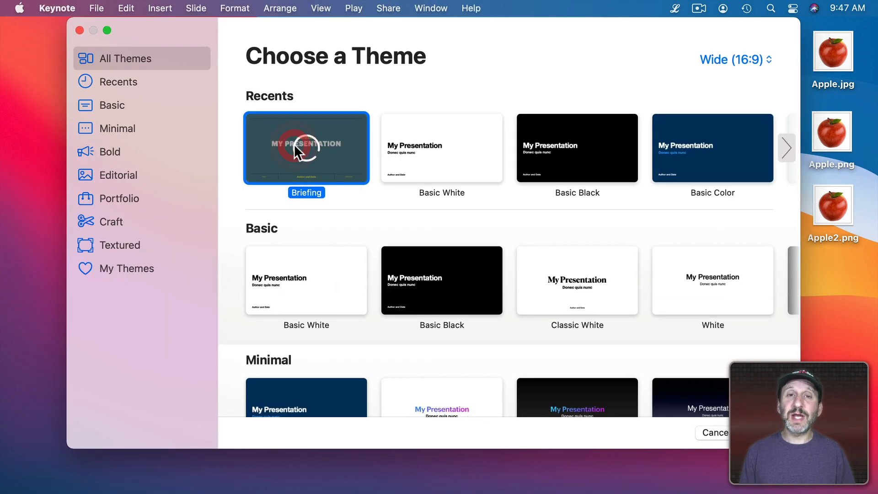
Start a Briefing-theme presentation and drag Apple.jpg and Apple.png onto the title slide.
double_click(306, 148)
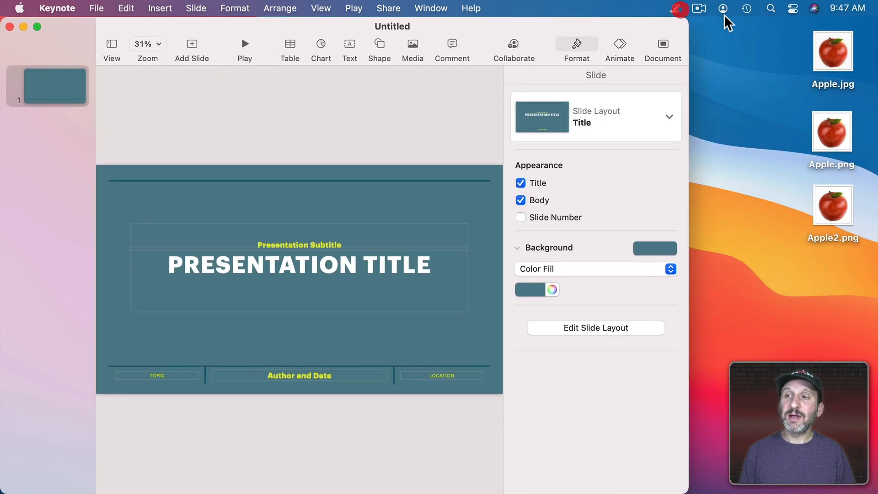
left_click_drag(832, 52, 320, 251)
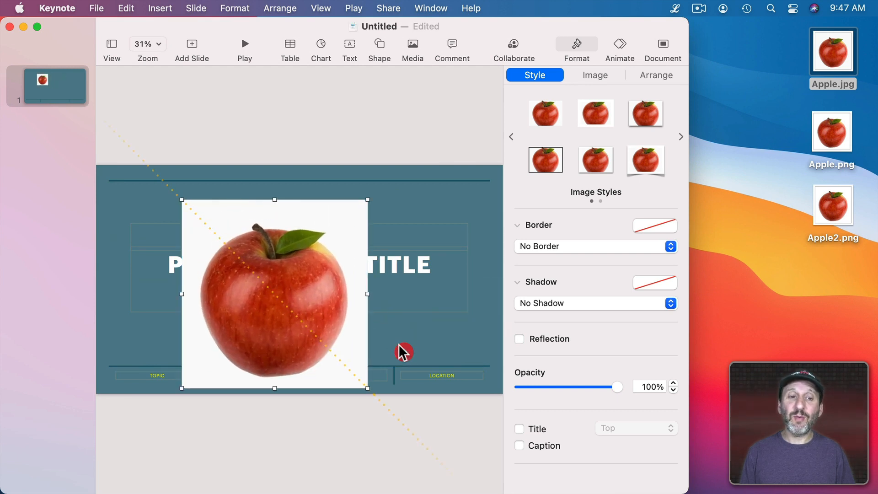
left_click_drag(274, 292, 318, 281)
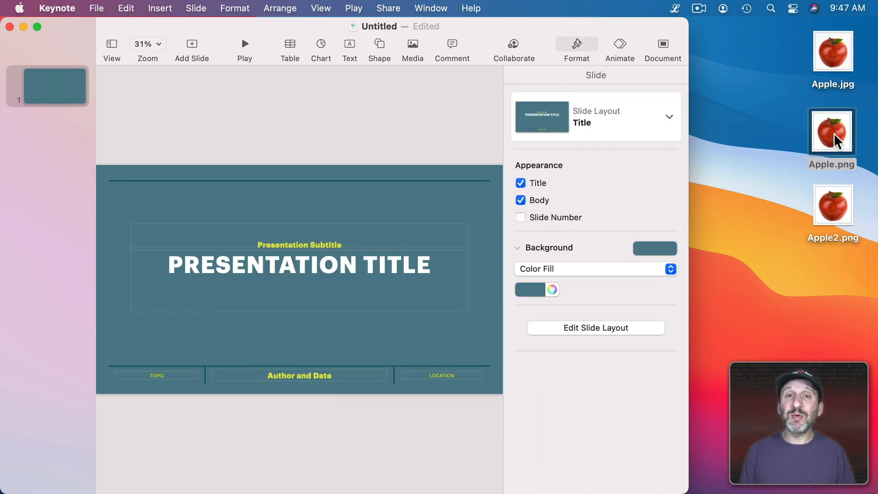
left_click_drag(832, 131, 341, 243)
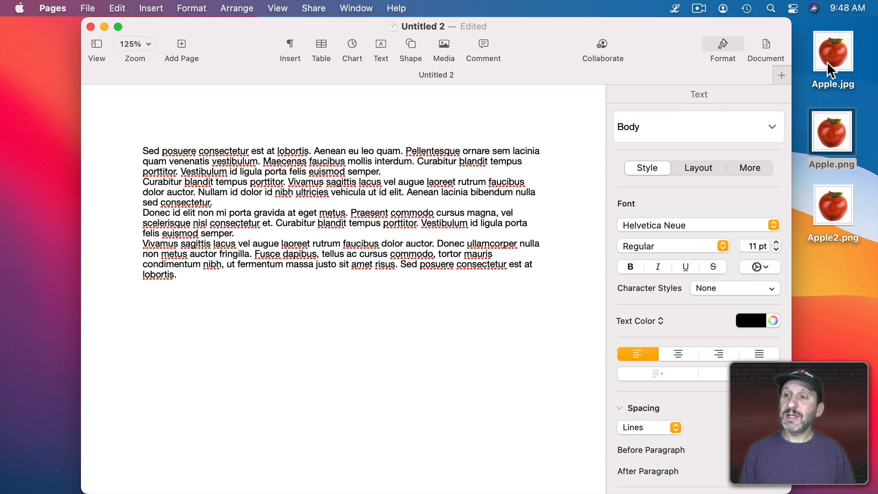
Drop Apple.jpg into the lorem ipsum text and set its Text Wrap to Around.
left_click_drag(832, 53, 482, 198)
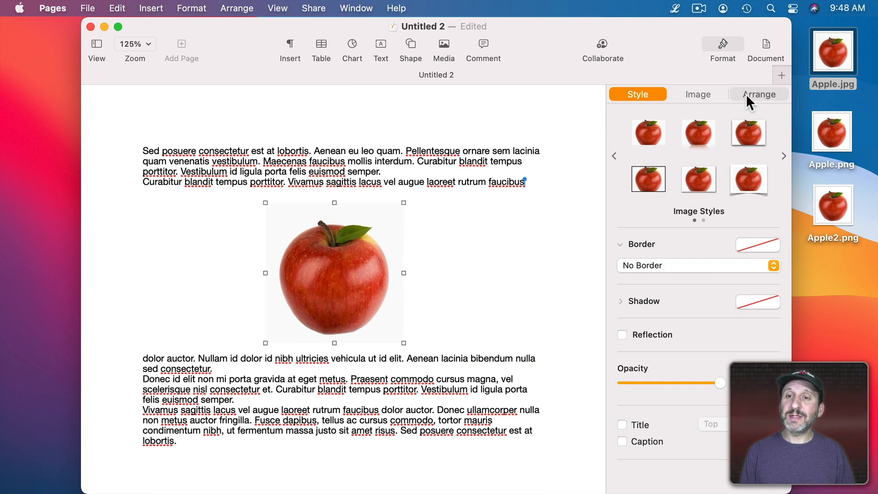
left_click(759, 94)
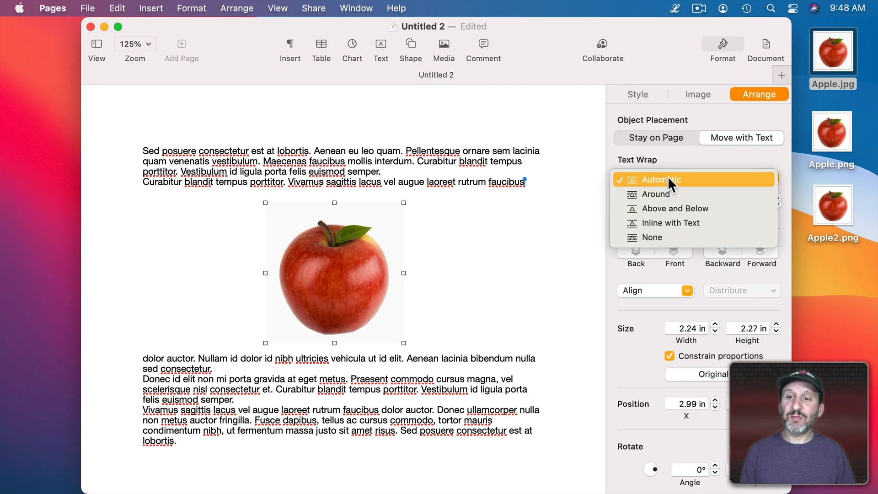
left_click(655, 194)
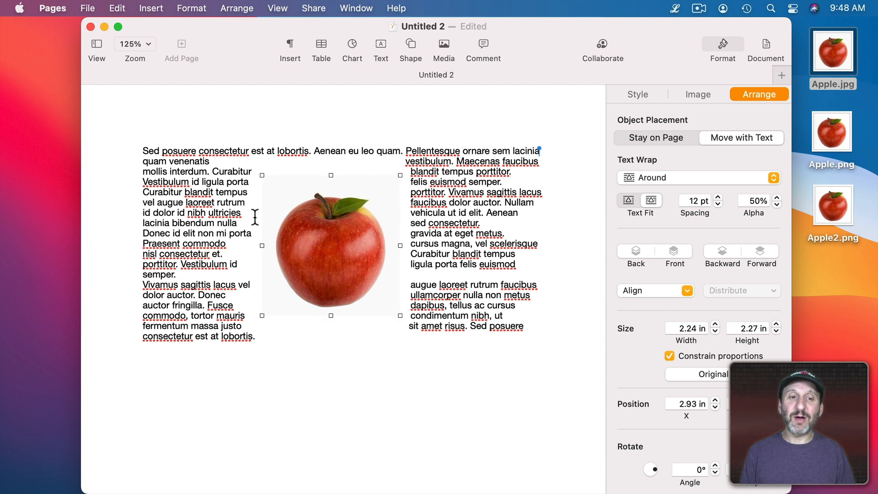
mouse_move(305, 187)
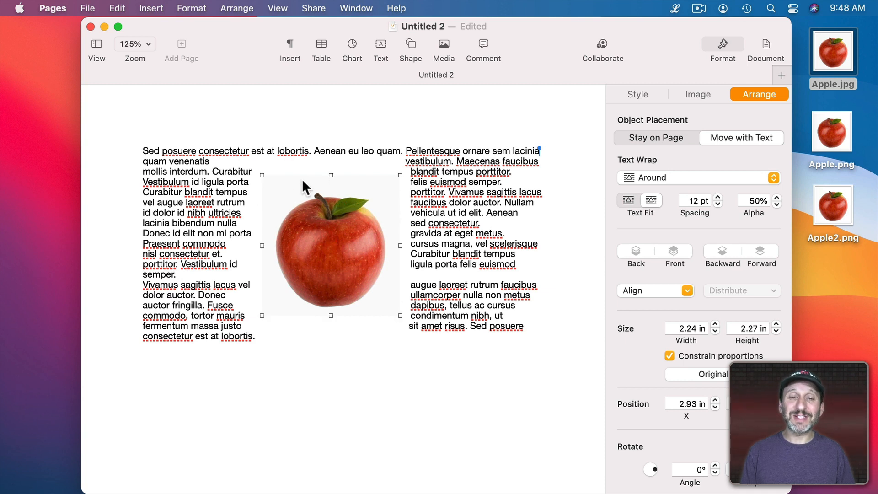
mouse_move(280, 223)
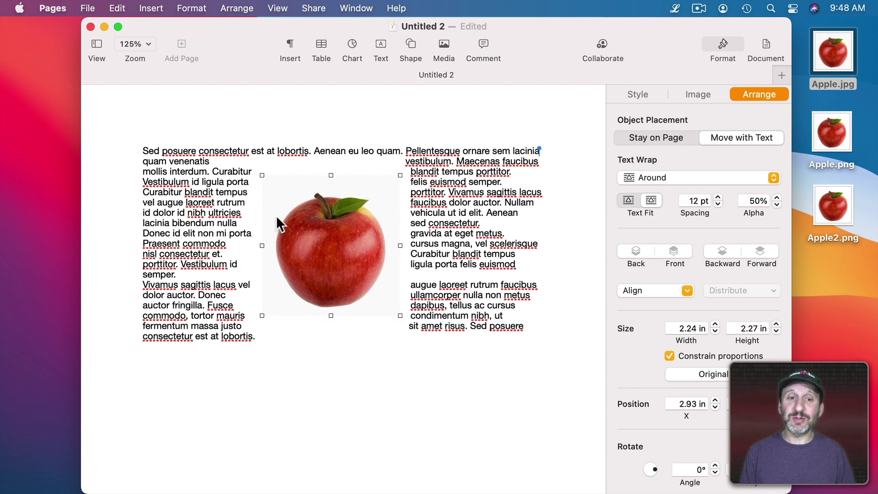
Delete the JPEG, drop in the transparent Apple.png and move it up to the top of the text.
key("delete")
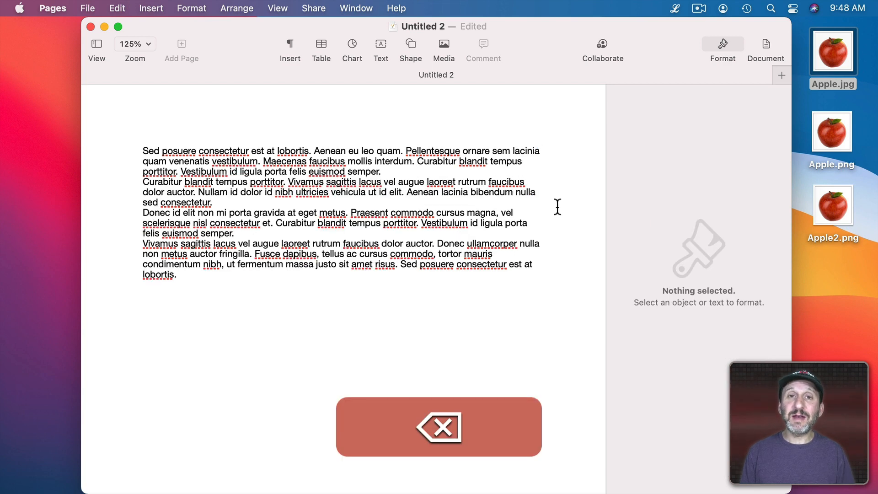
left_click_drag(831, 131, 322, 218)
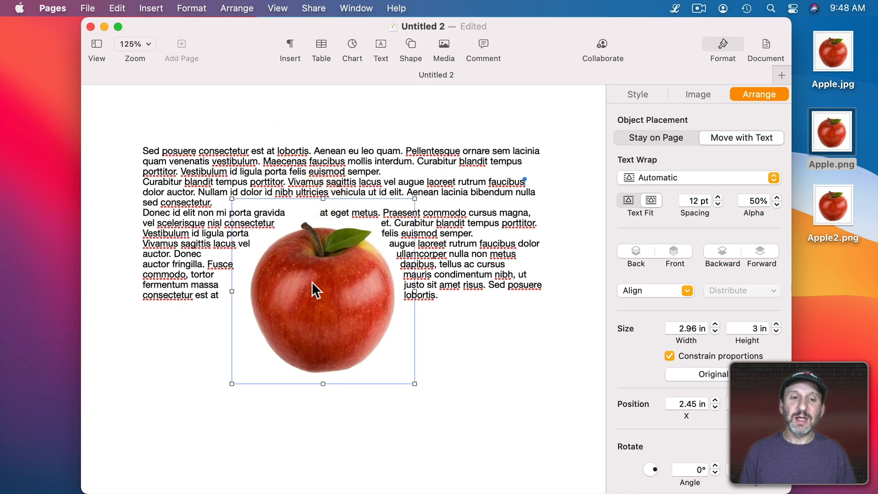
left_click_drag(322, 288, 319, 246)
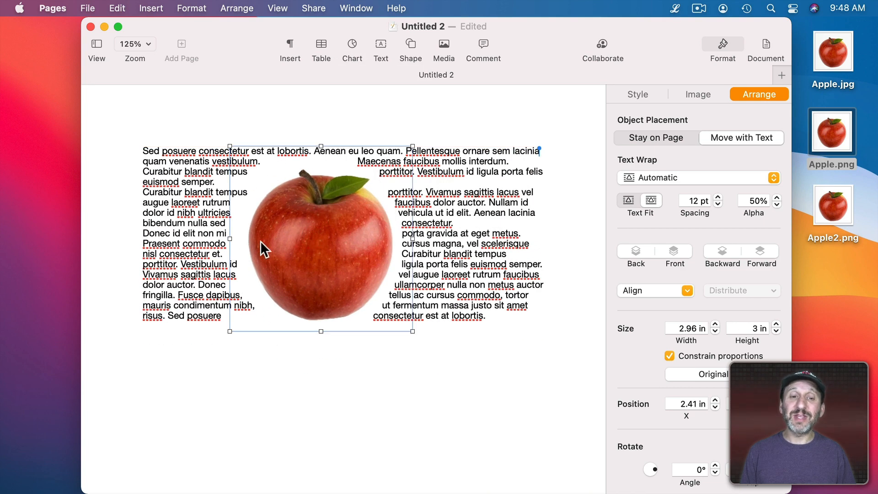
mouse_move(274, 200)
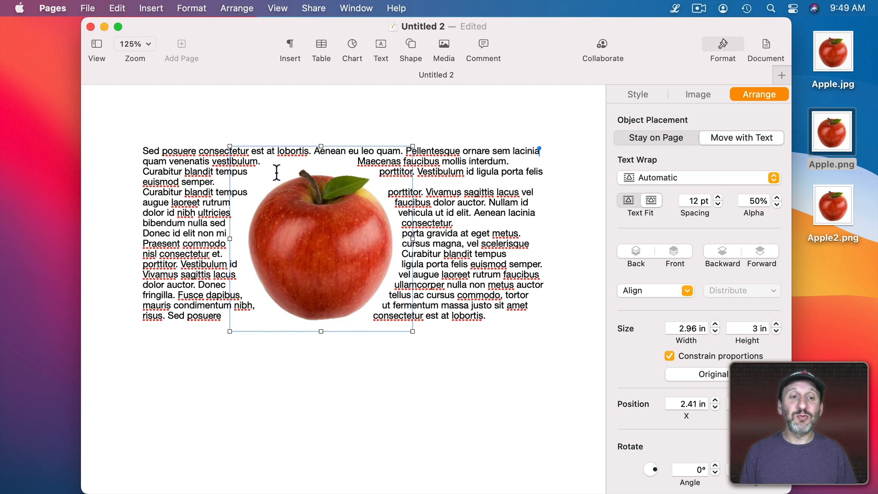
mouse_move(416, 176)
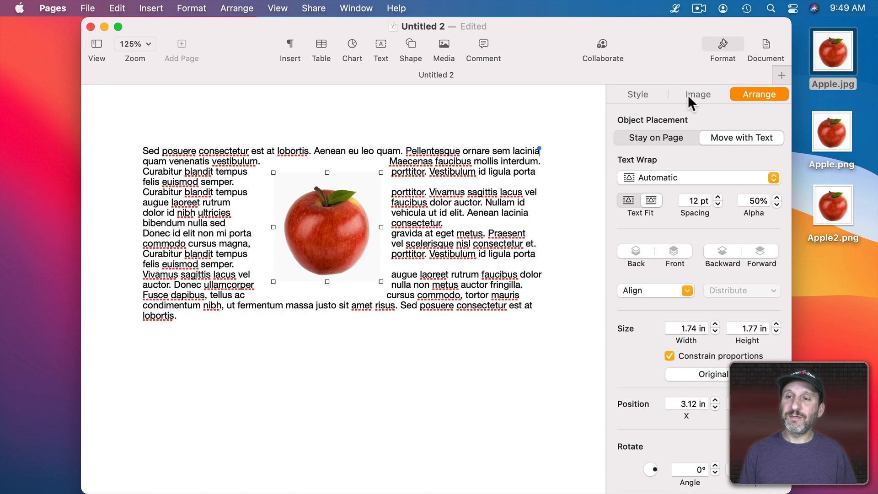
Use Instant Alpha on the apple JPEG to clear its white background, then finish the edit.
left_click(696, 94)
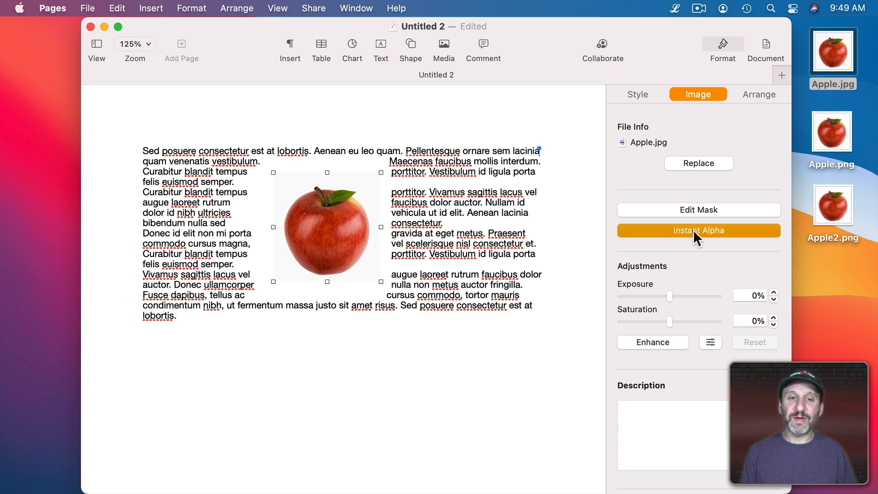
left_click(698, 230)
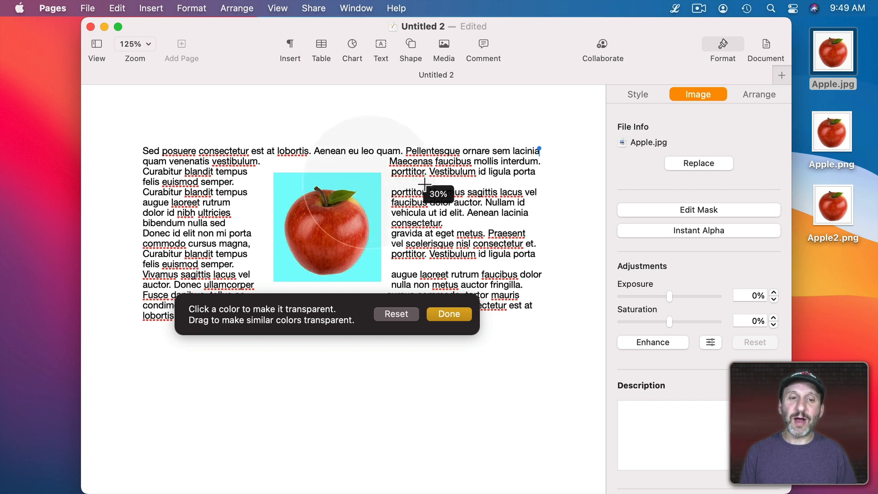
left_click_drag(423, 185, 474, 200)
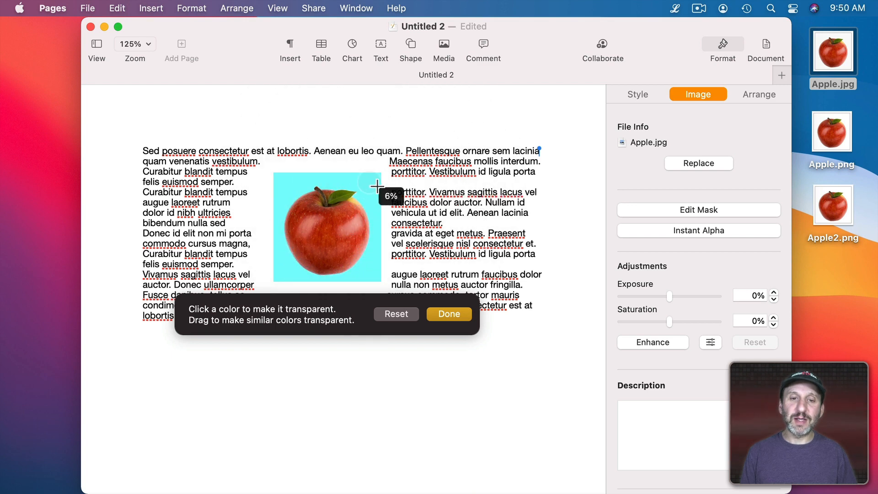
left_click(353, 199)
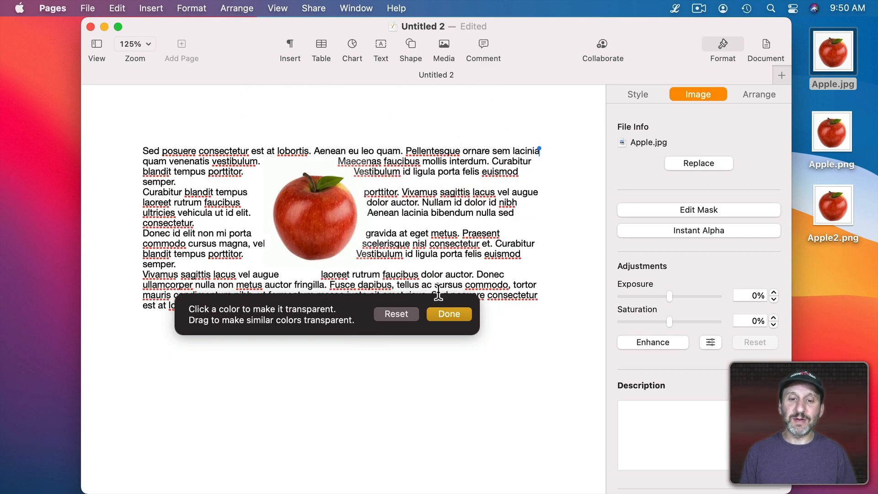
left_click(449, 314)
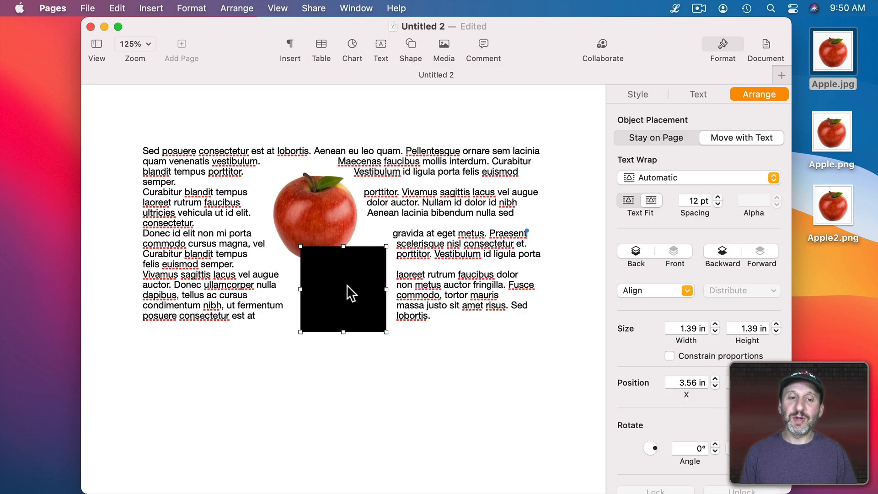
Send the black square behind the apple and set the apple photo's Text Wrap to None.
left_click(236, 7)
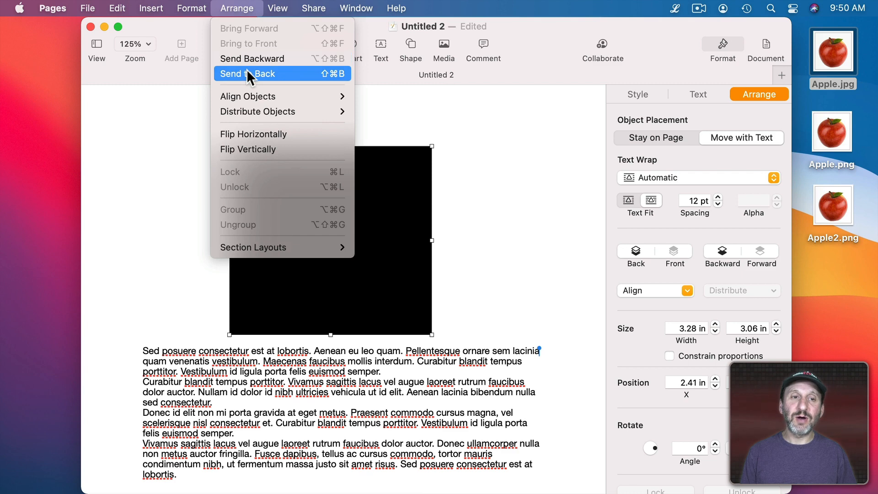
left_click(247, 74)
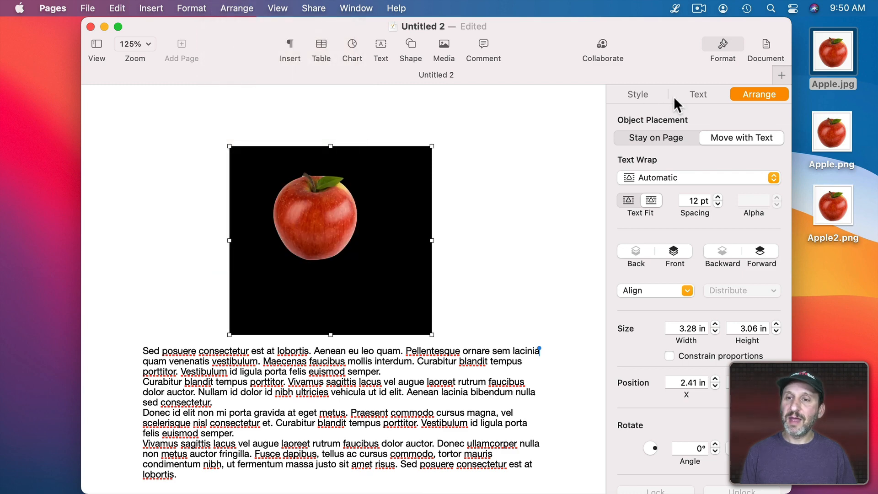
left_click(698, 178)
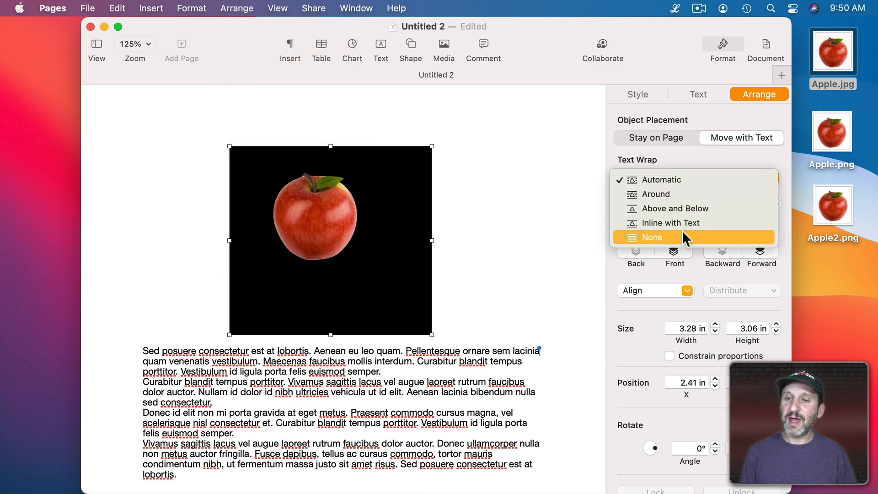
left_click(651, 237)
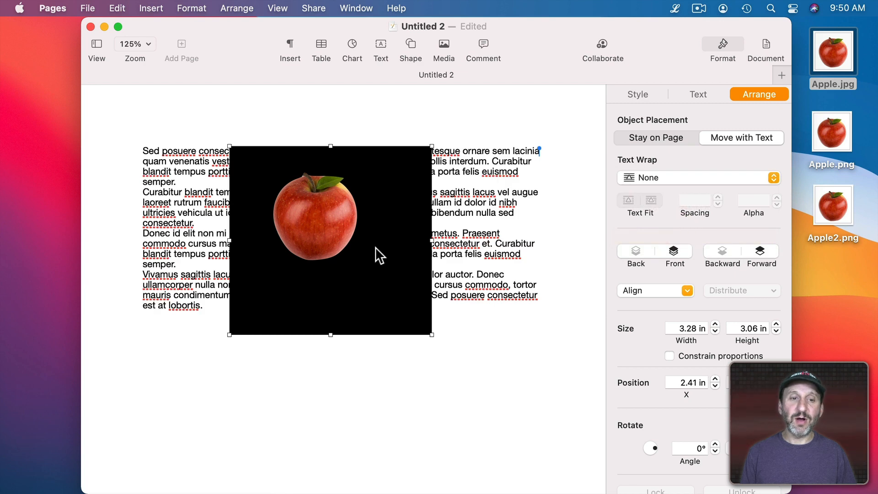
left_click(697, 94)
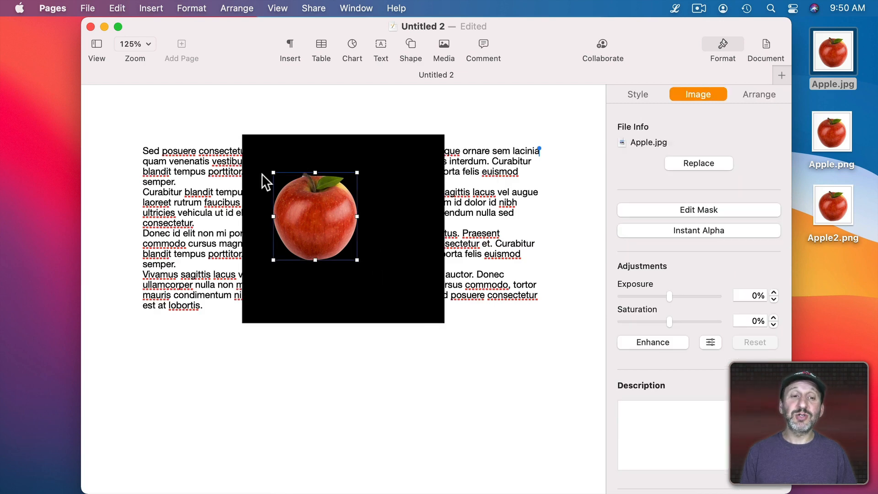
mouse_move(334, 183)
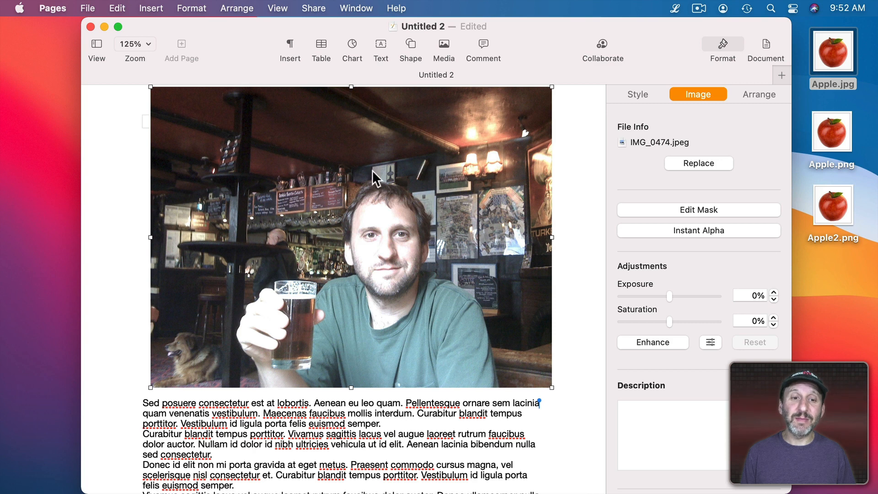
mouse_move(674, 133)
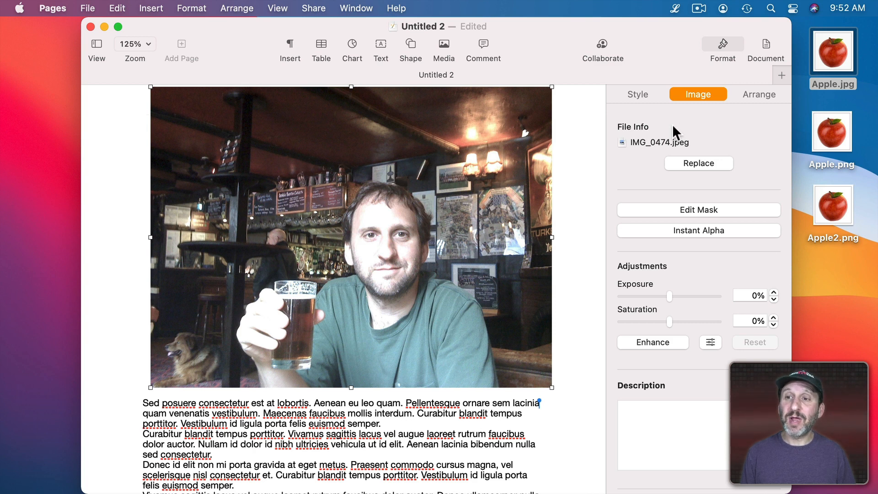
left_click(699, 230)
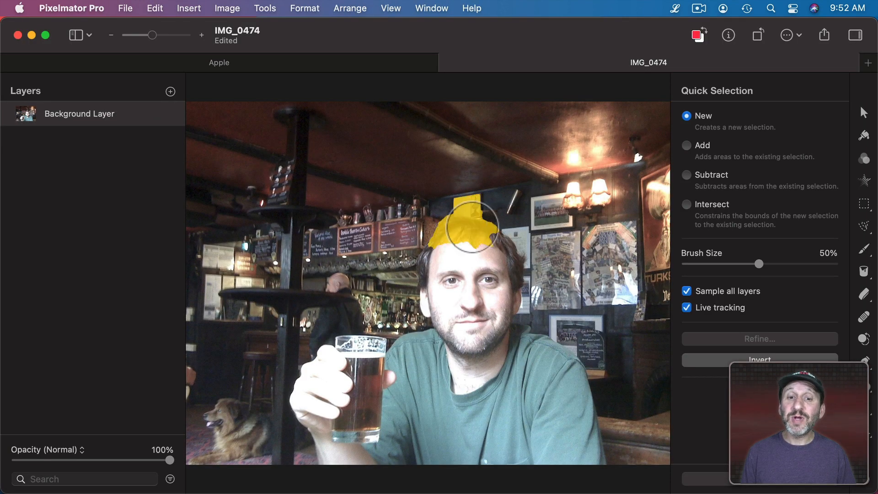
Quick-select the man's head, then add his hand and beer glass with a free selection.
left_click_drag(470, 224, 346, 168)
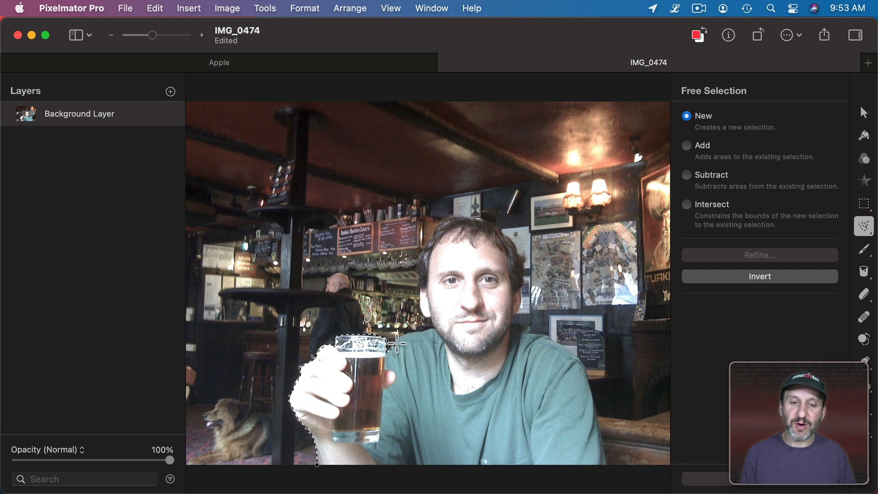
left_click_drag(392, 341, 514, 306)
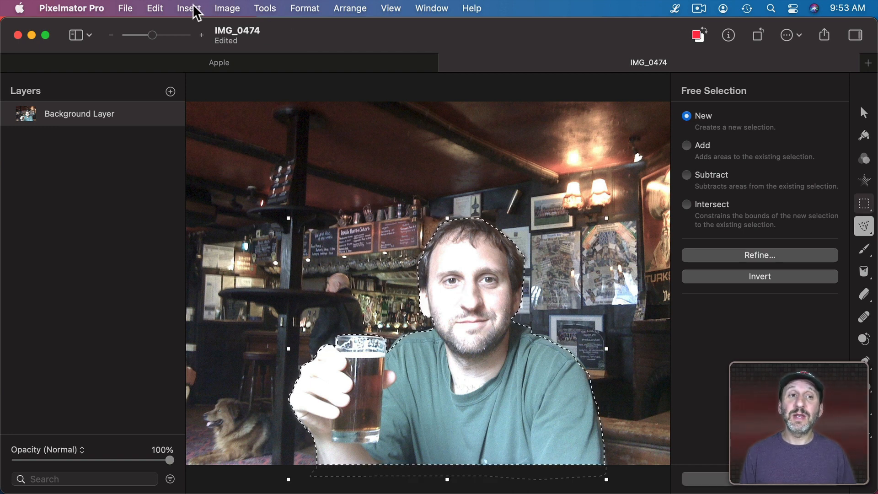
Invert the selection and delete the pub background around the man.
left_click(155, 9)
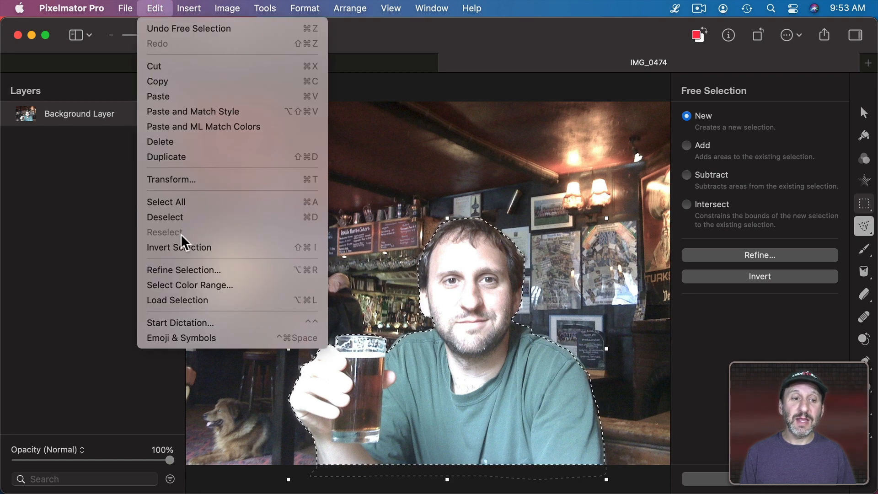
left_click(179, 247)
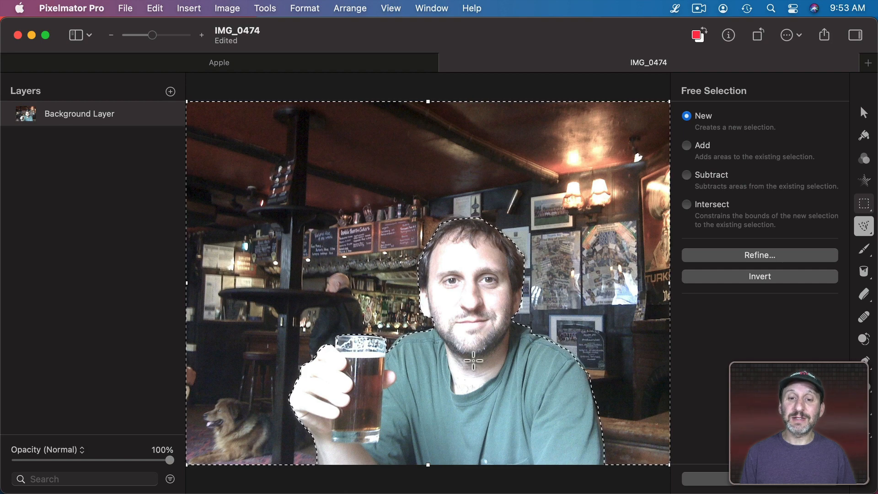
mouse_move(451, 144)
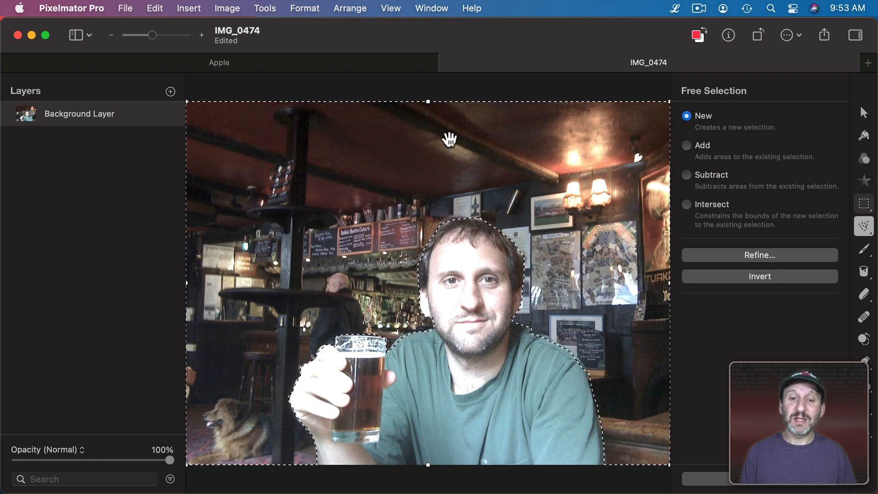
key("Delete")
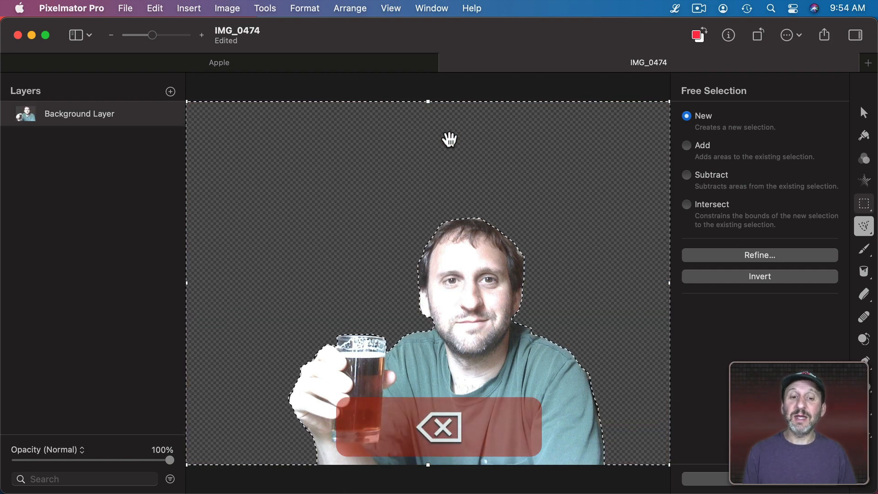
Export the cut-out man as IMG_0474.png to the desktop.
left_click(139, 8)
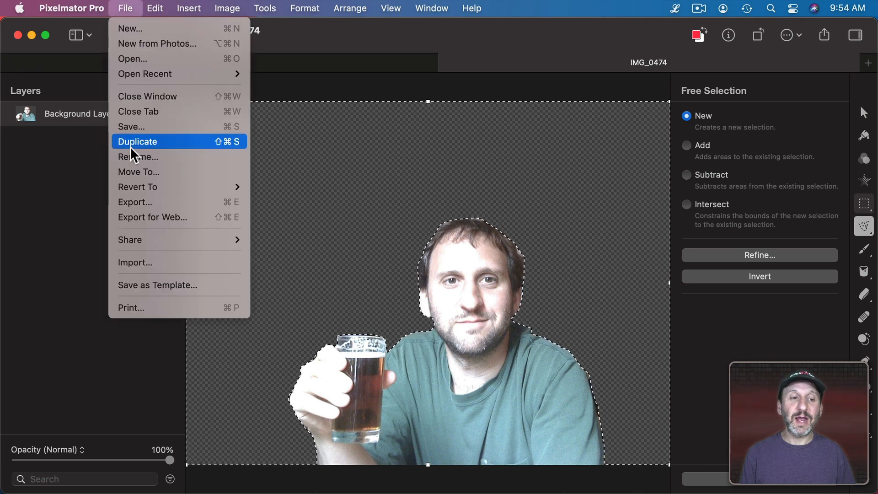
mouse_move(141, 205)
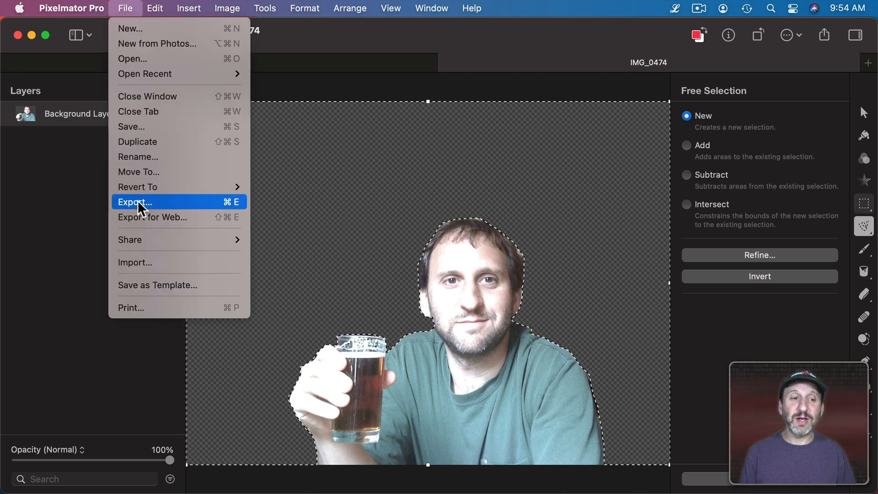
left_click(135, 201)
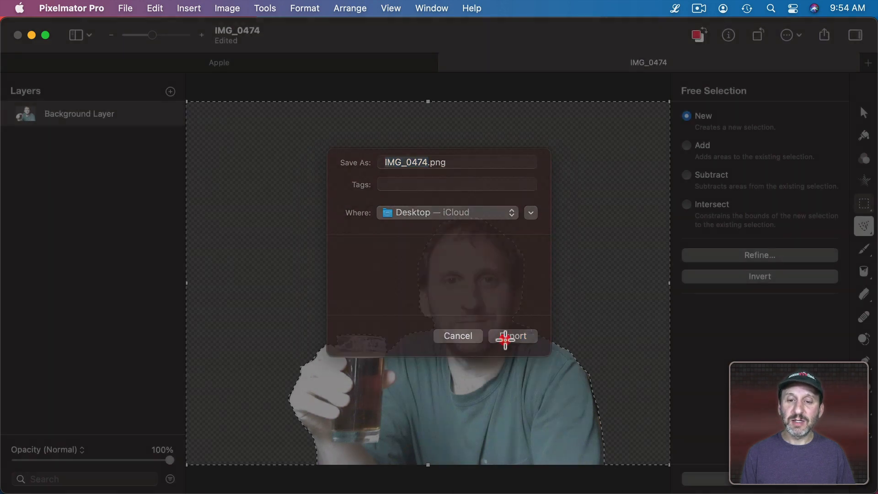
left_click(512, 335)
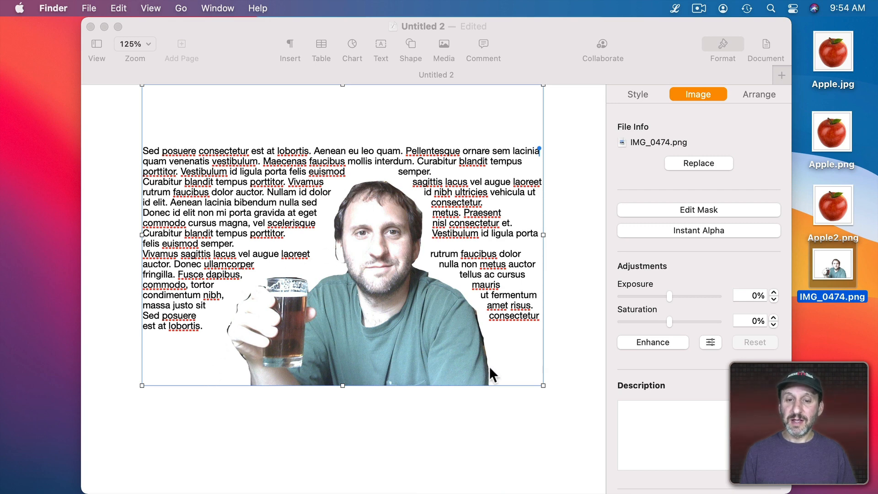
mouse_move(354, 105)
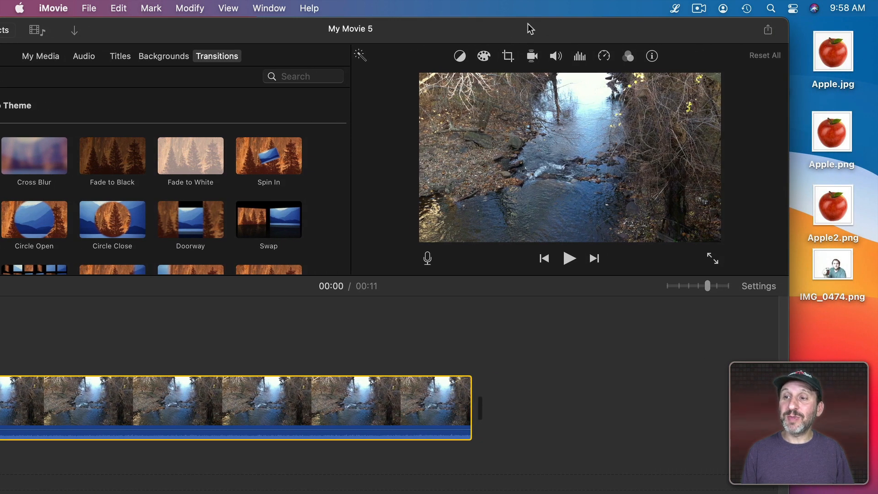
Drop Apple.png onto the timeline above the river clip as a cutaway overlay.
left_click_drag(832, 131, 226, 341)
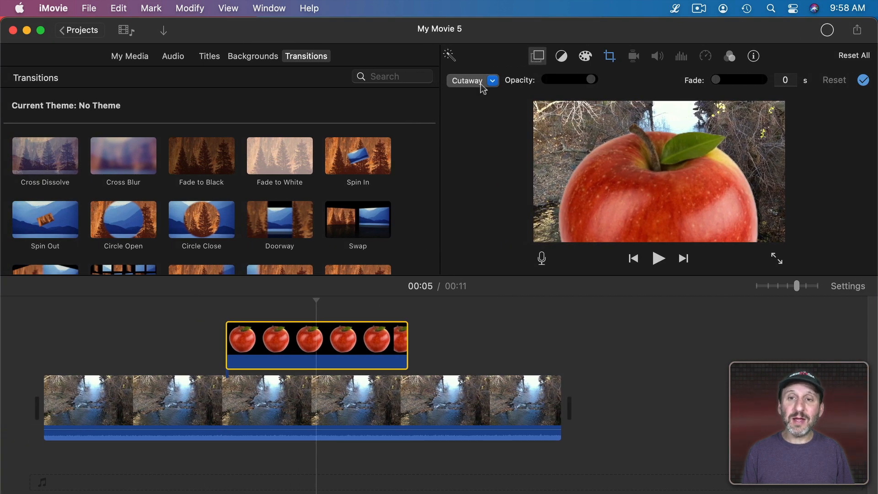
left_click(491, 80)
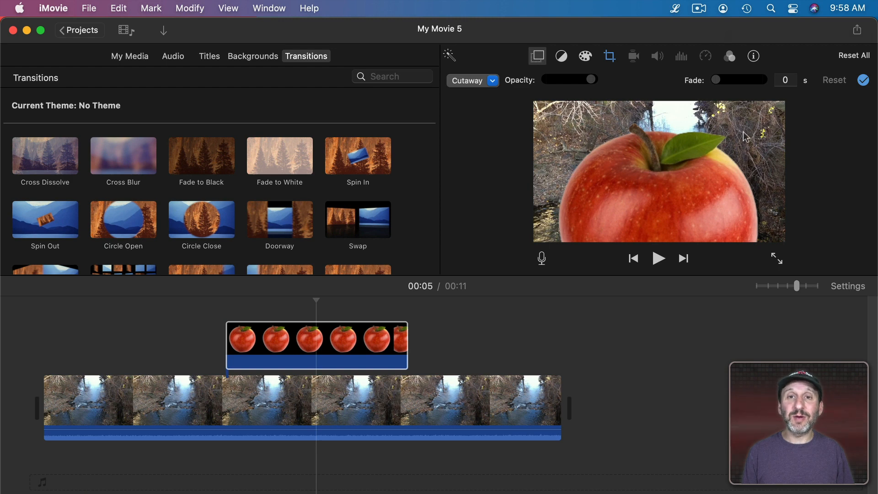
left_click(374, 343)
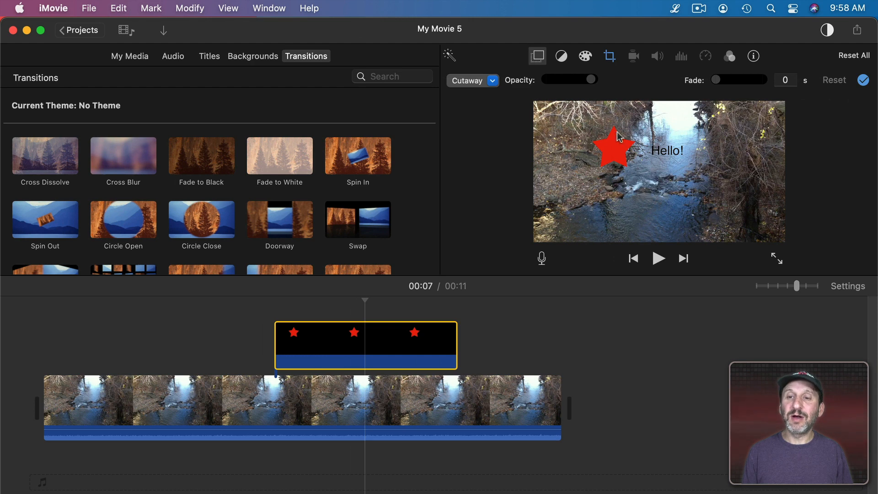
mouse_move(713, 163)
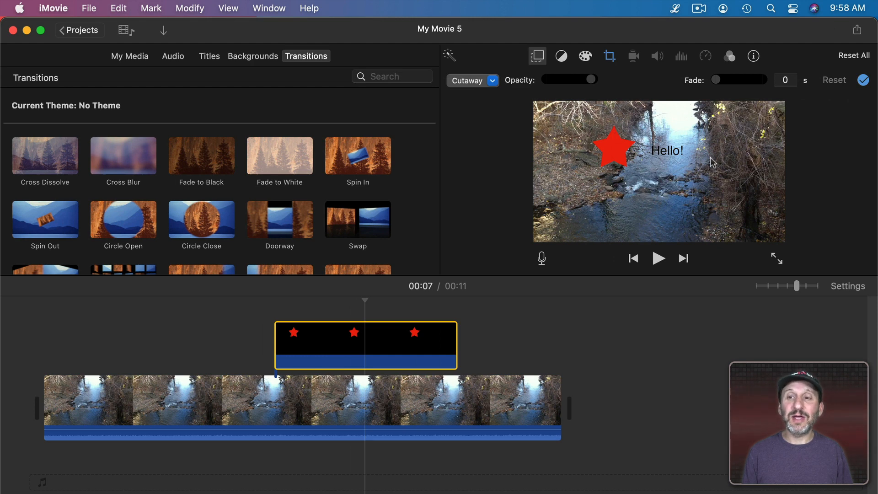
Switch the star overlay to Picture in Picture and move it to the frame's top-left corner.
left_click(492, 80)
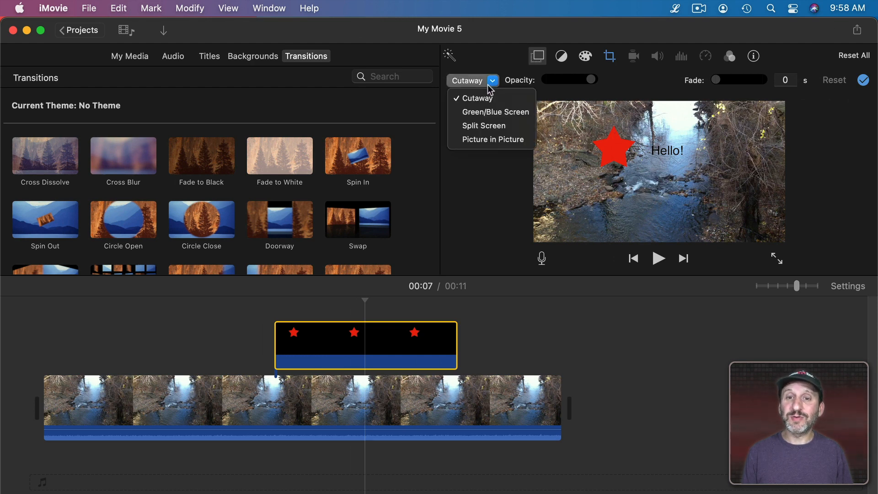
left_click(492, 139)
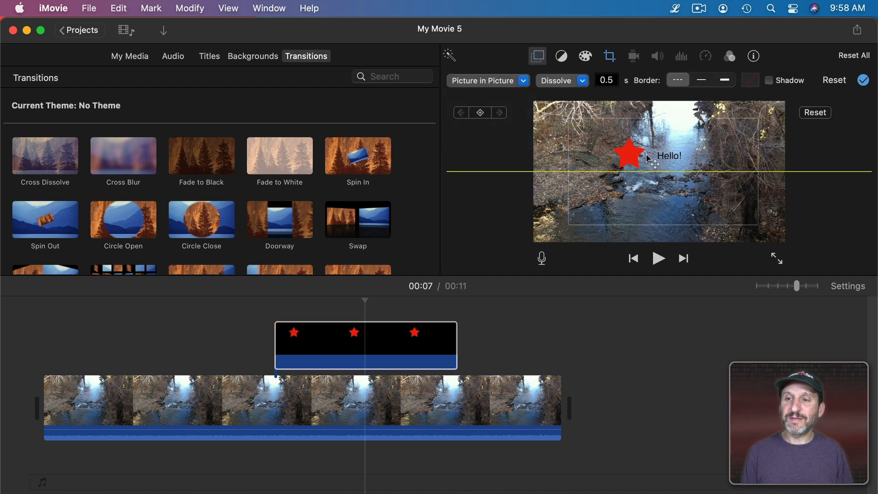
left_click_drag(628, 154, 557, 124)
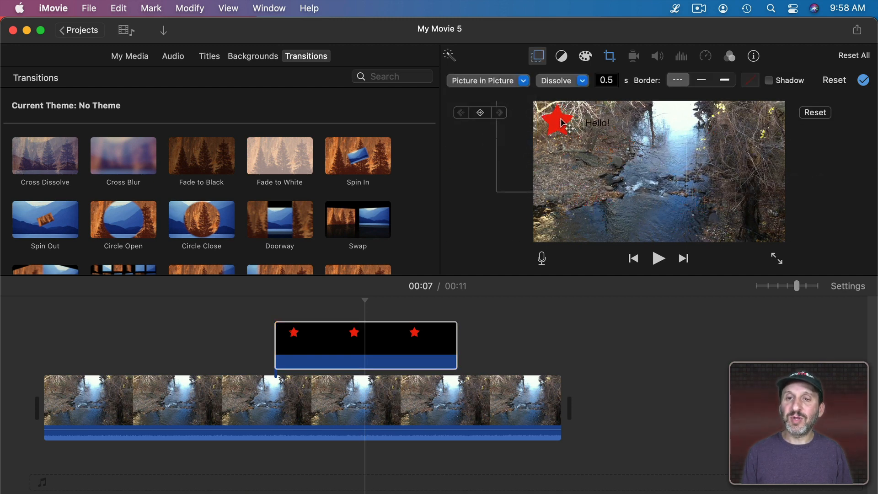